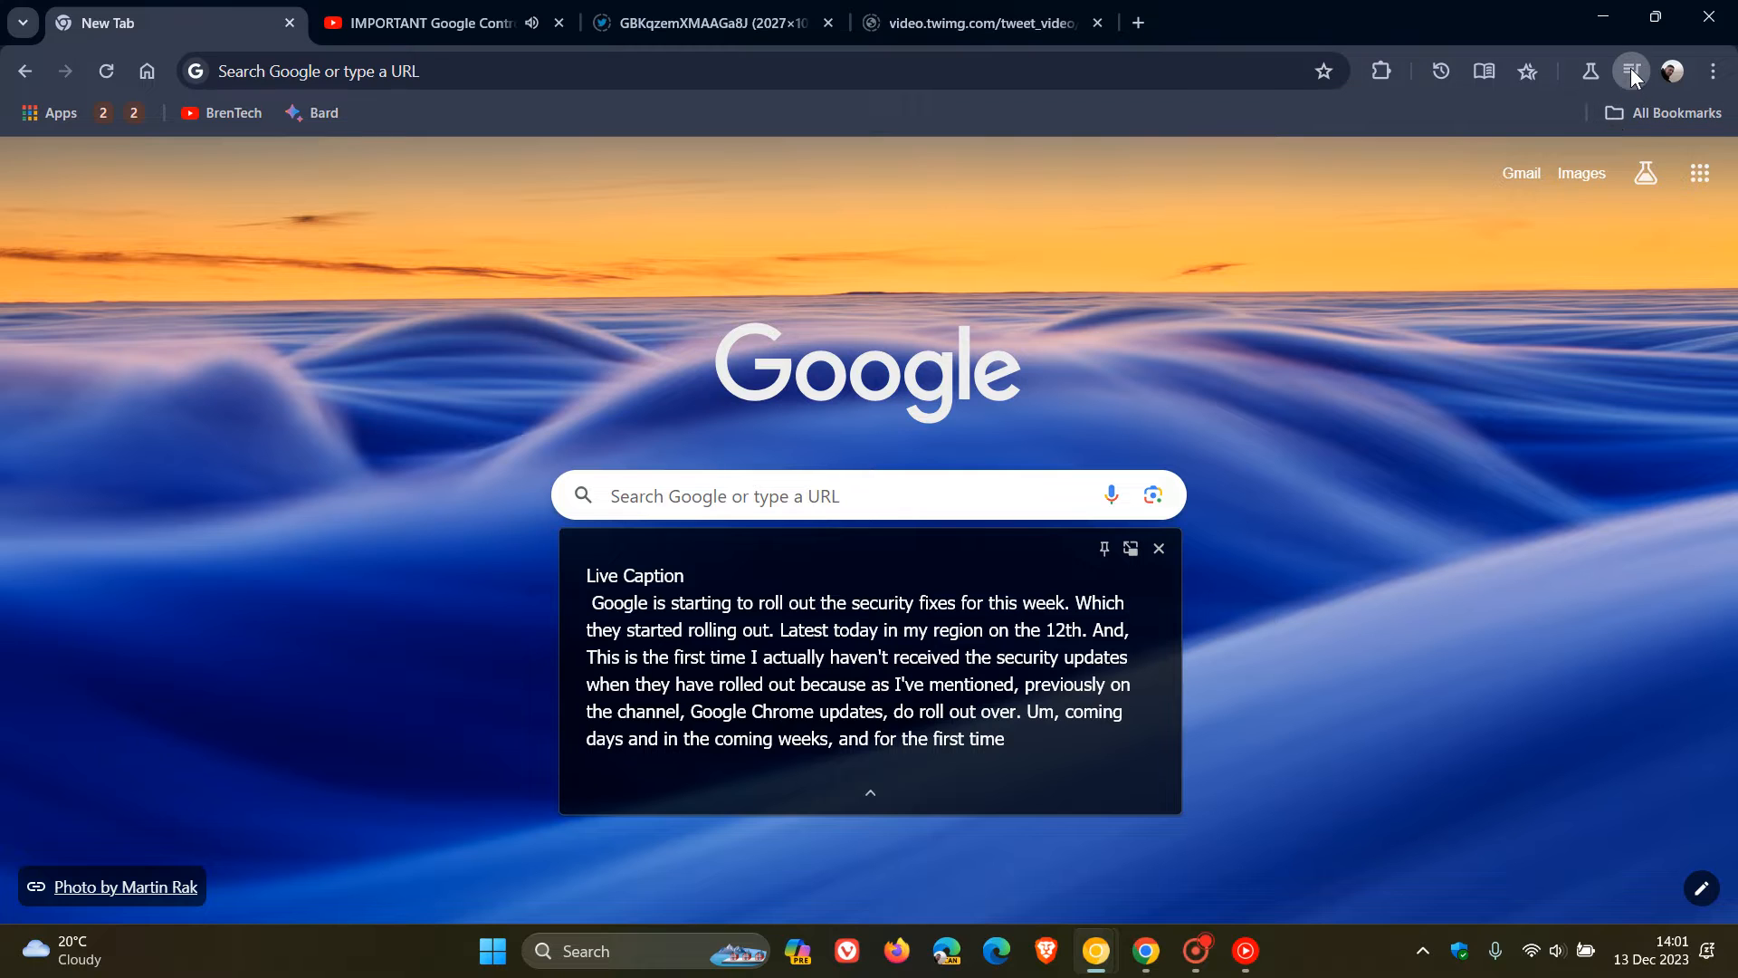
# Turn off Live Caption from the media controls and switch to the other Chrome window.
pyautogui.click(1629, 71)
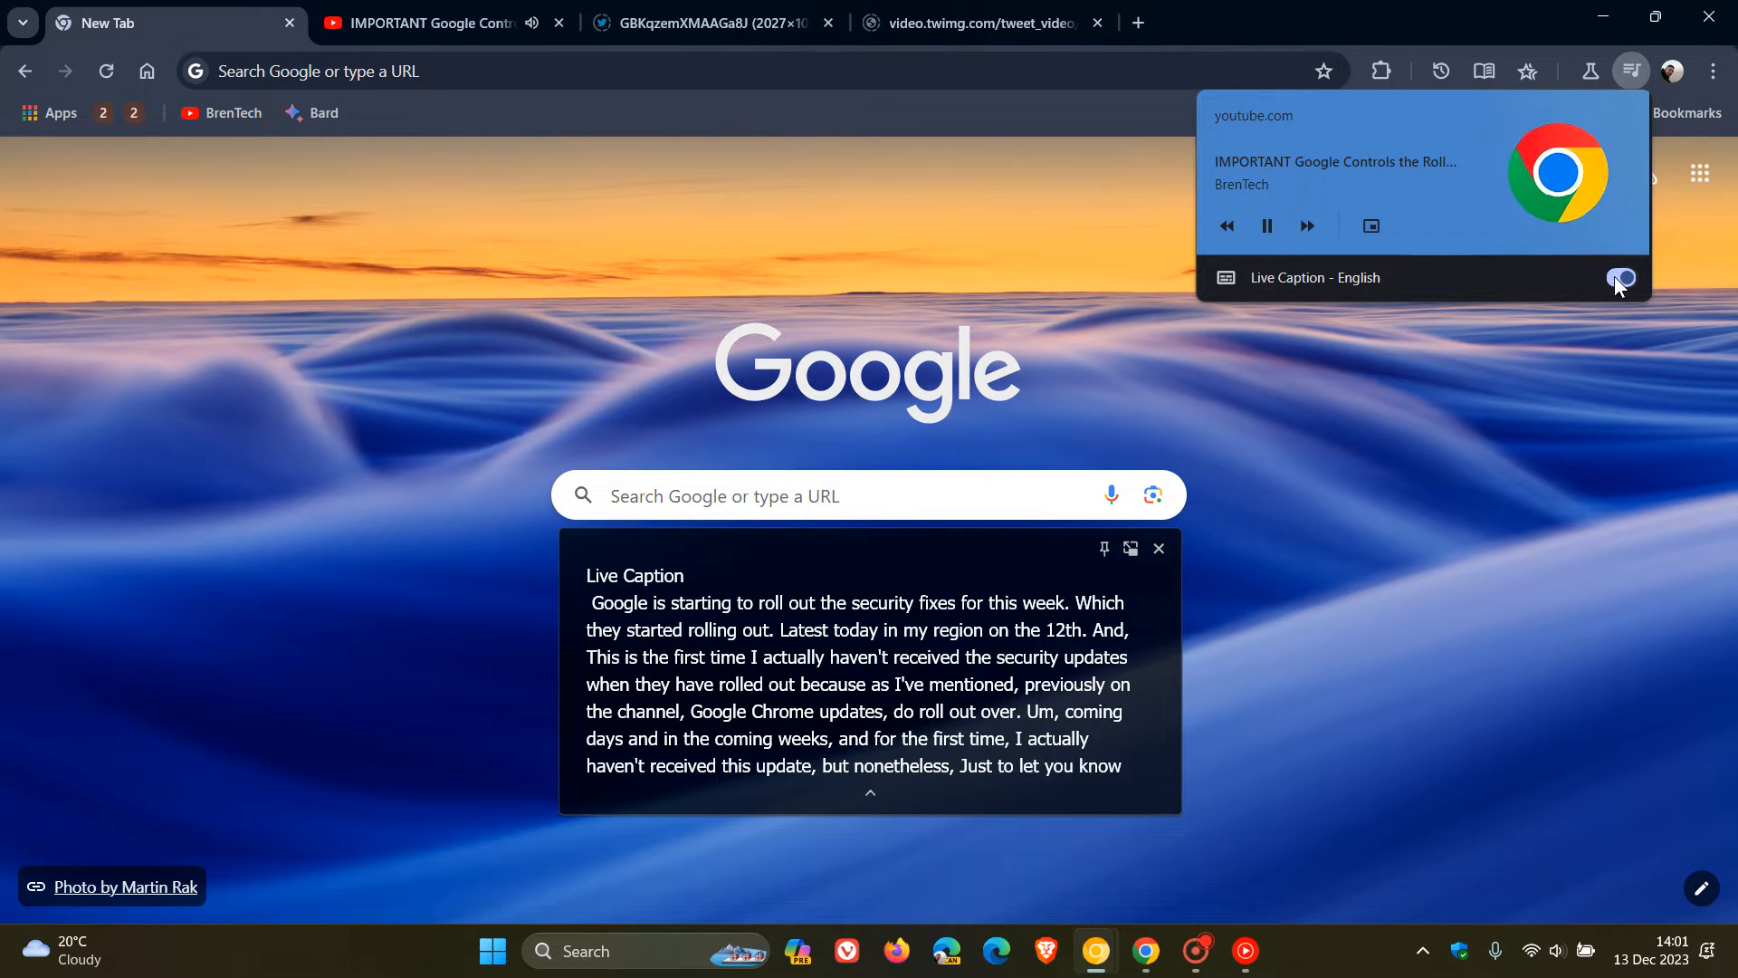
pyautogui.click(1619, 277)
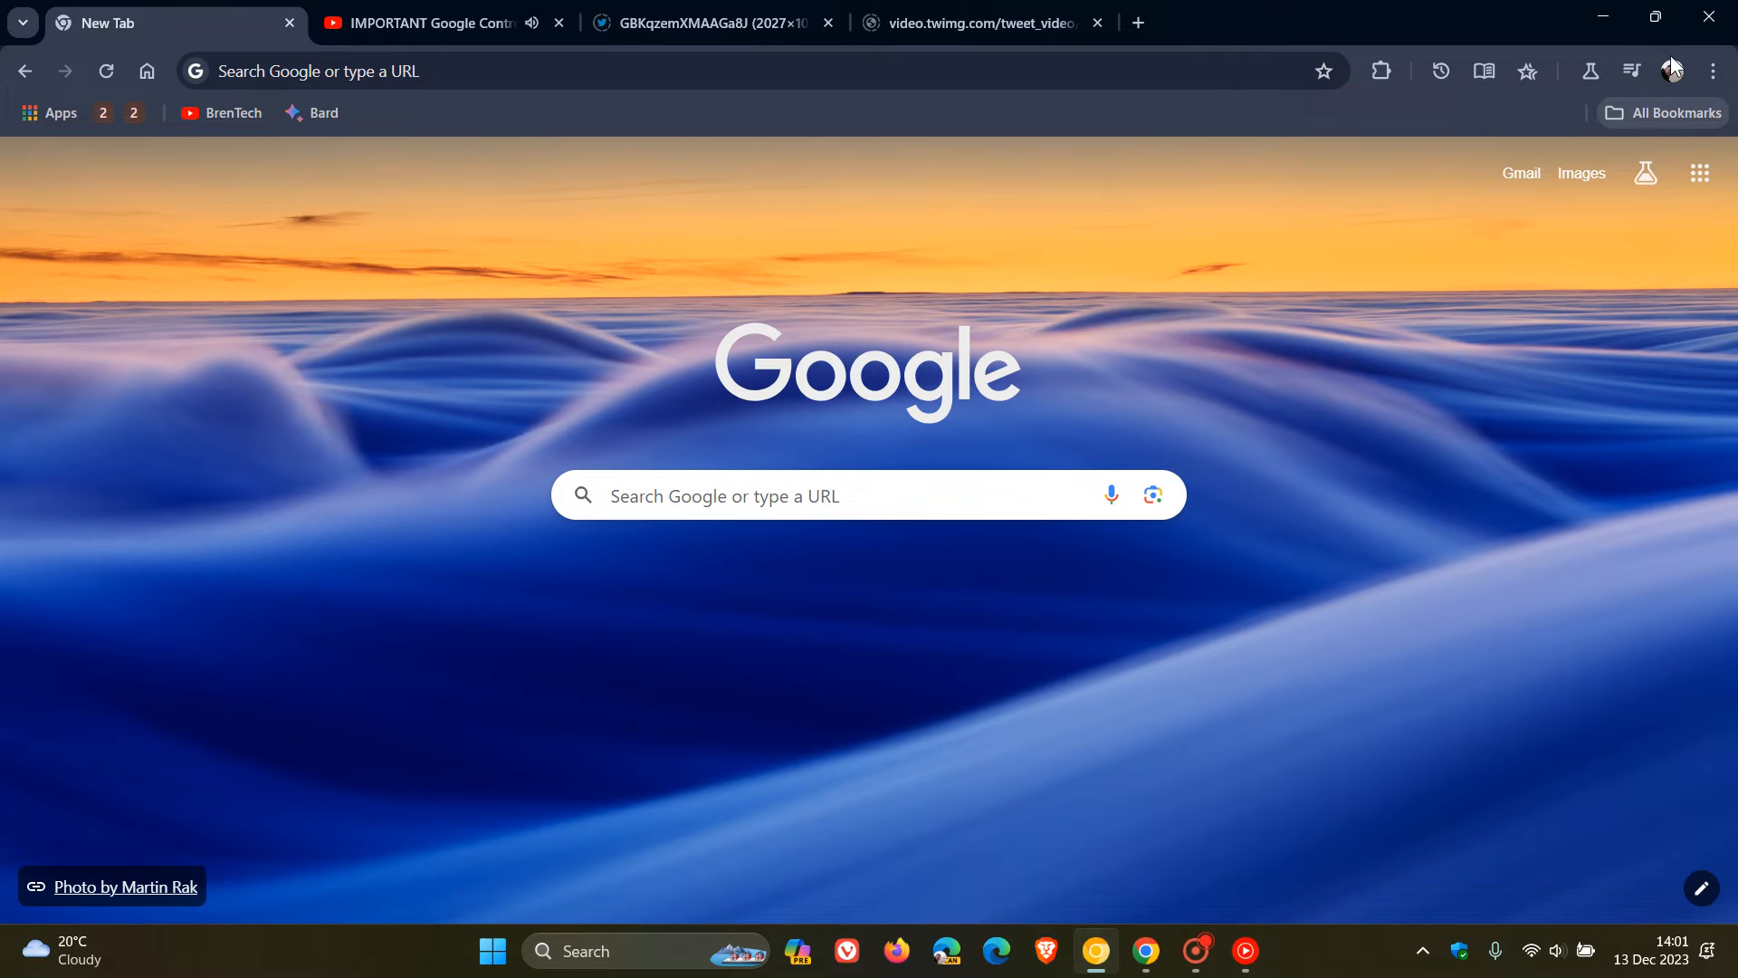
pyautogui.click(422, 22)
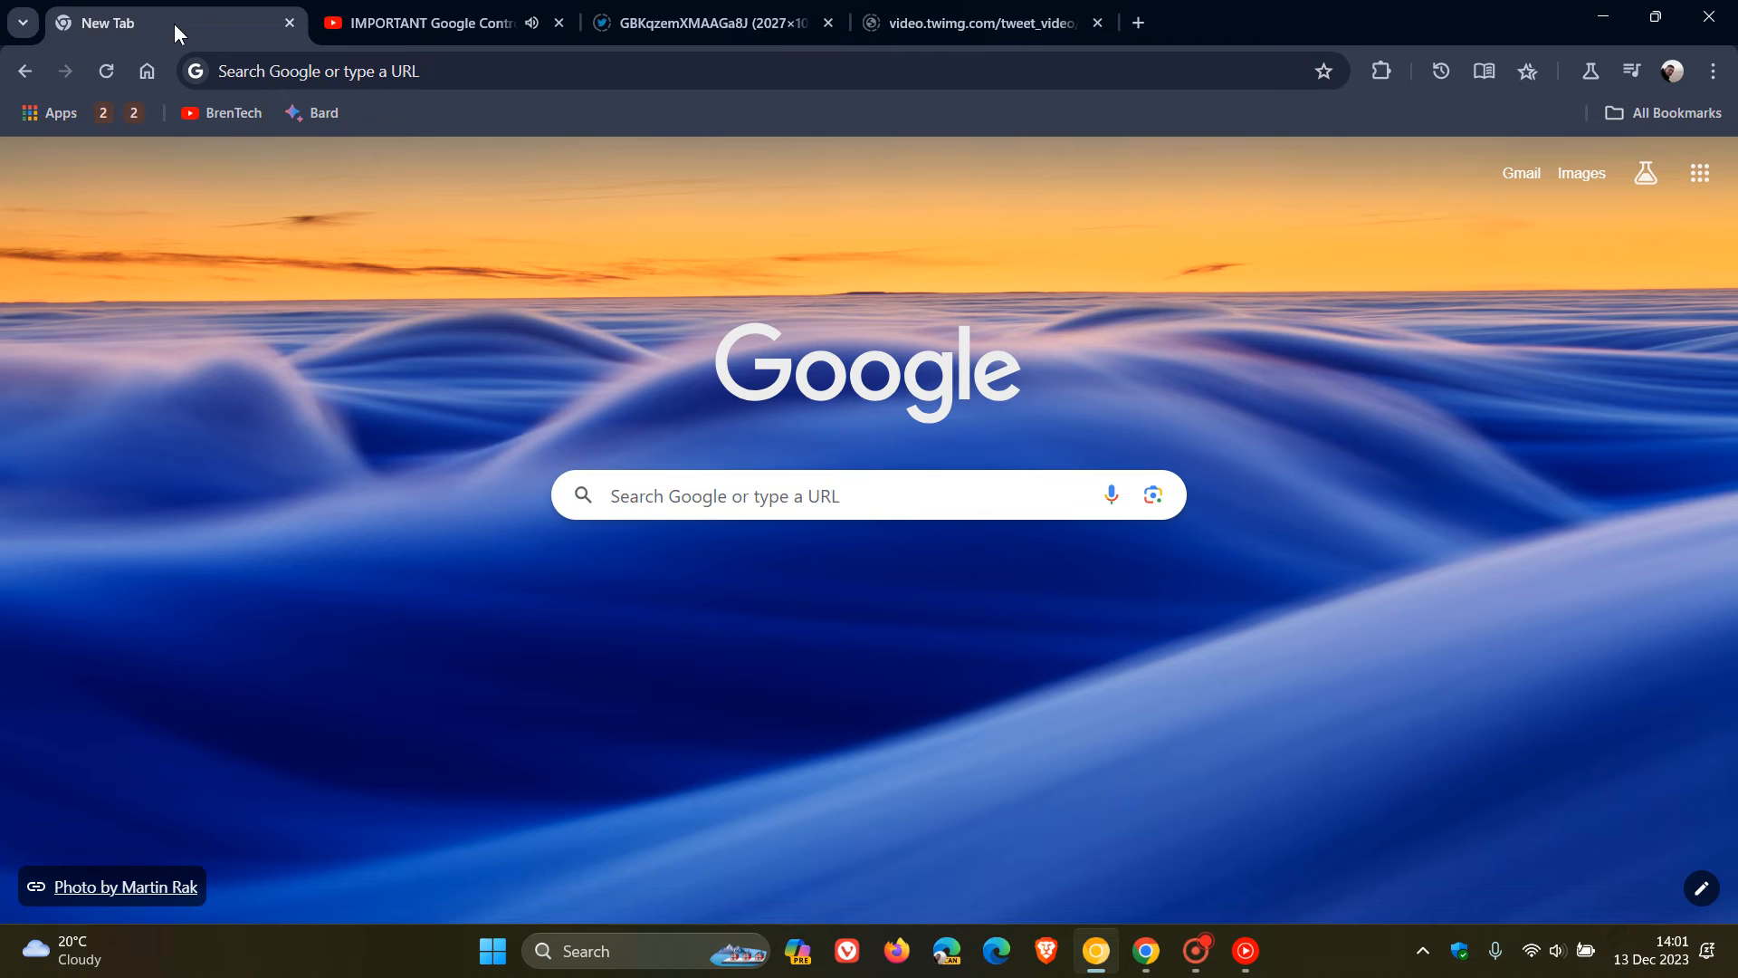
pyautogui.moveTo(1459, 381)
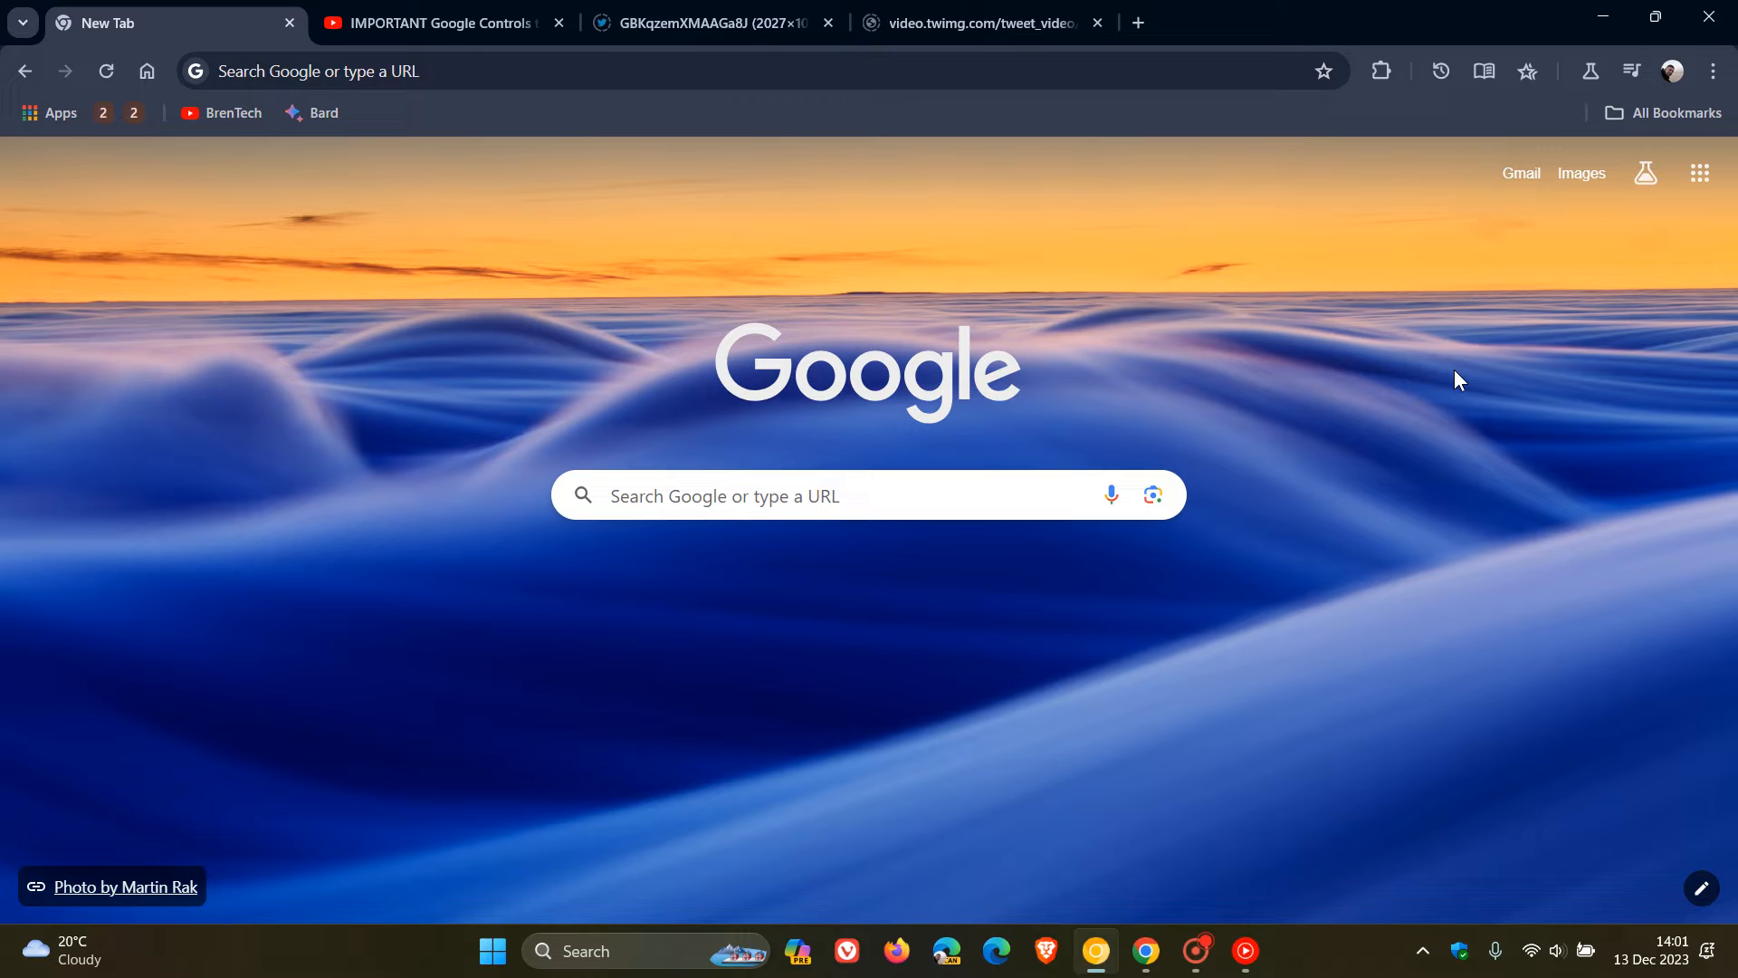
pyautogui.moveTo(1303, 546)
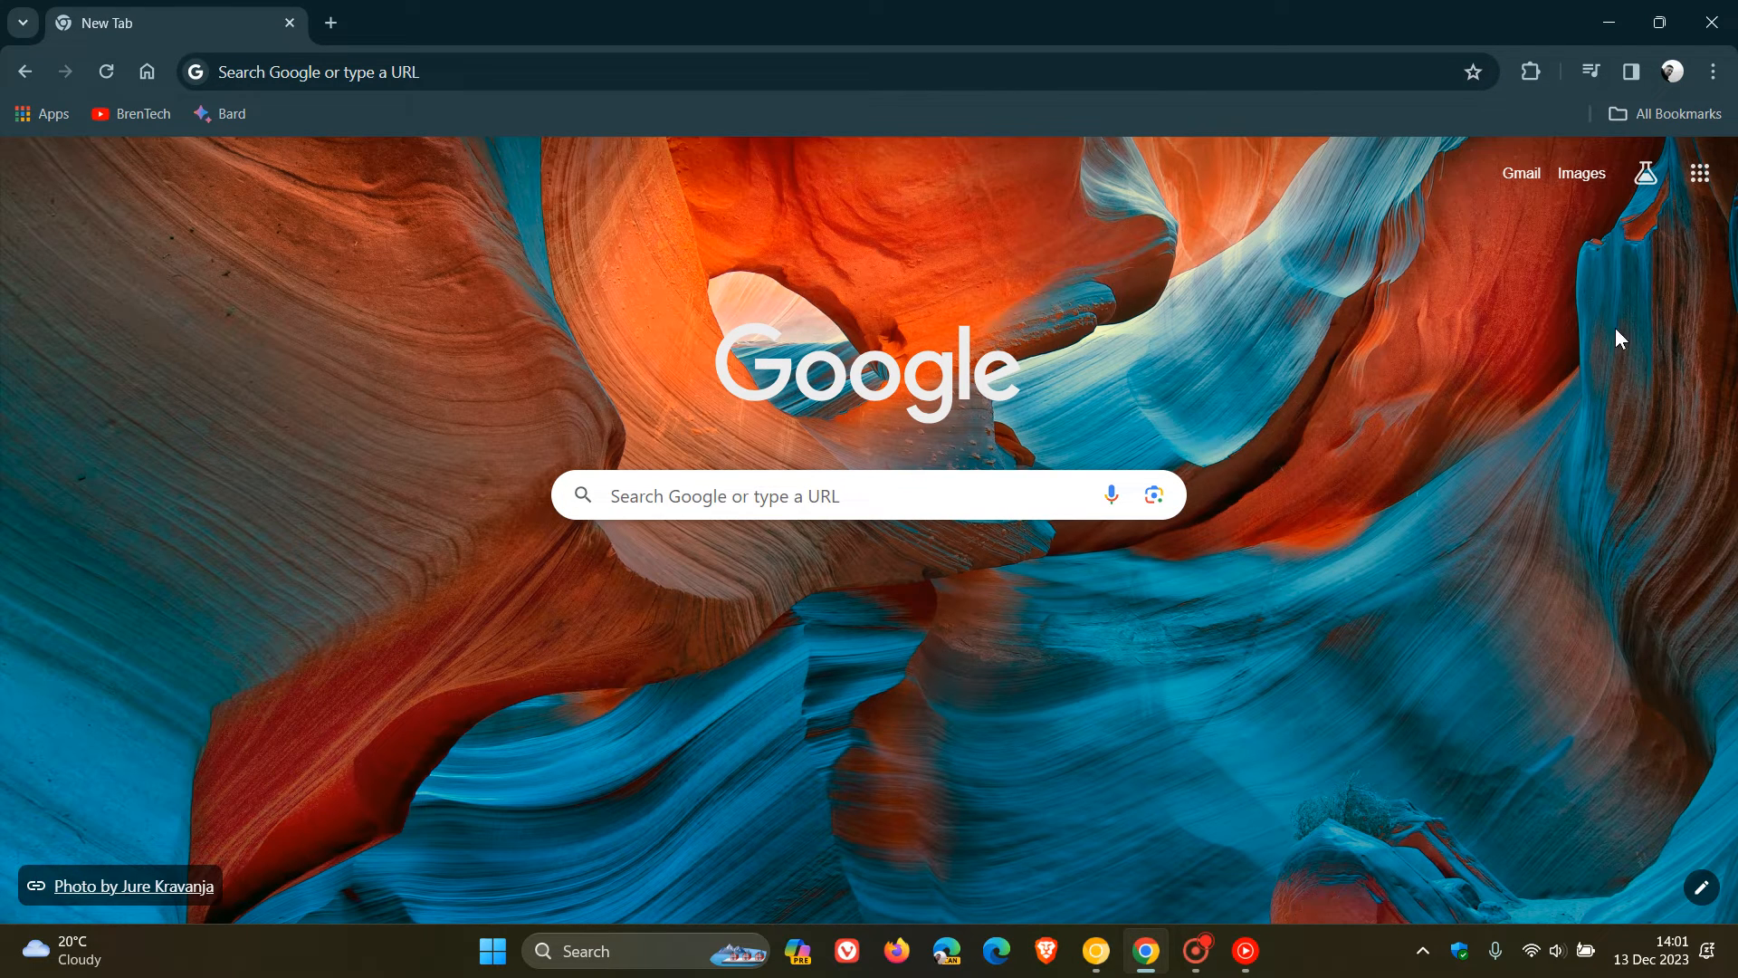
# Reach Accessibility settings and bring up the Add languages list for Live Caption.
pyautogui.click(1711, 71)
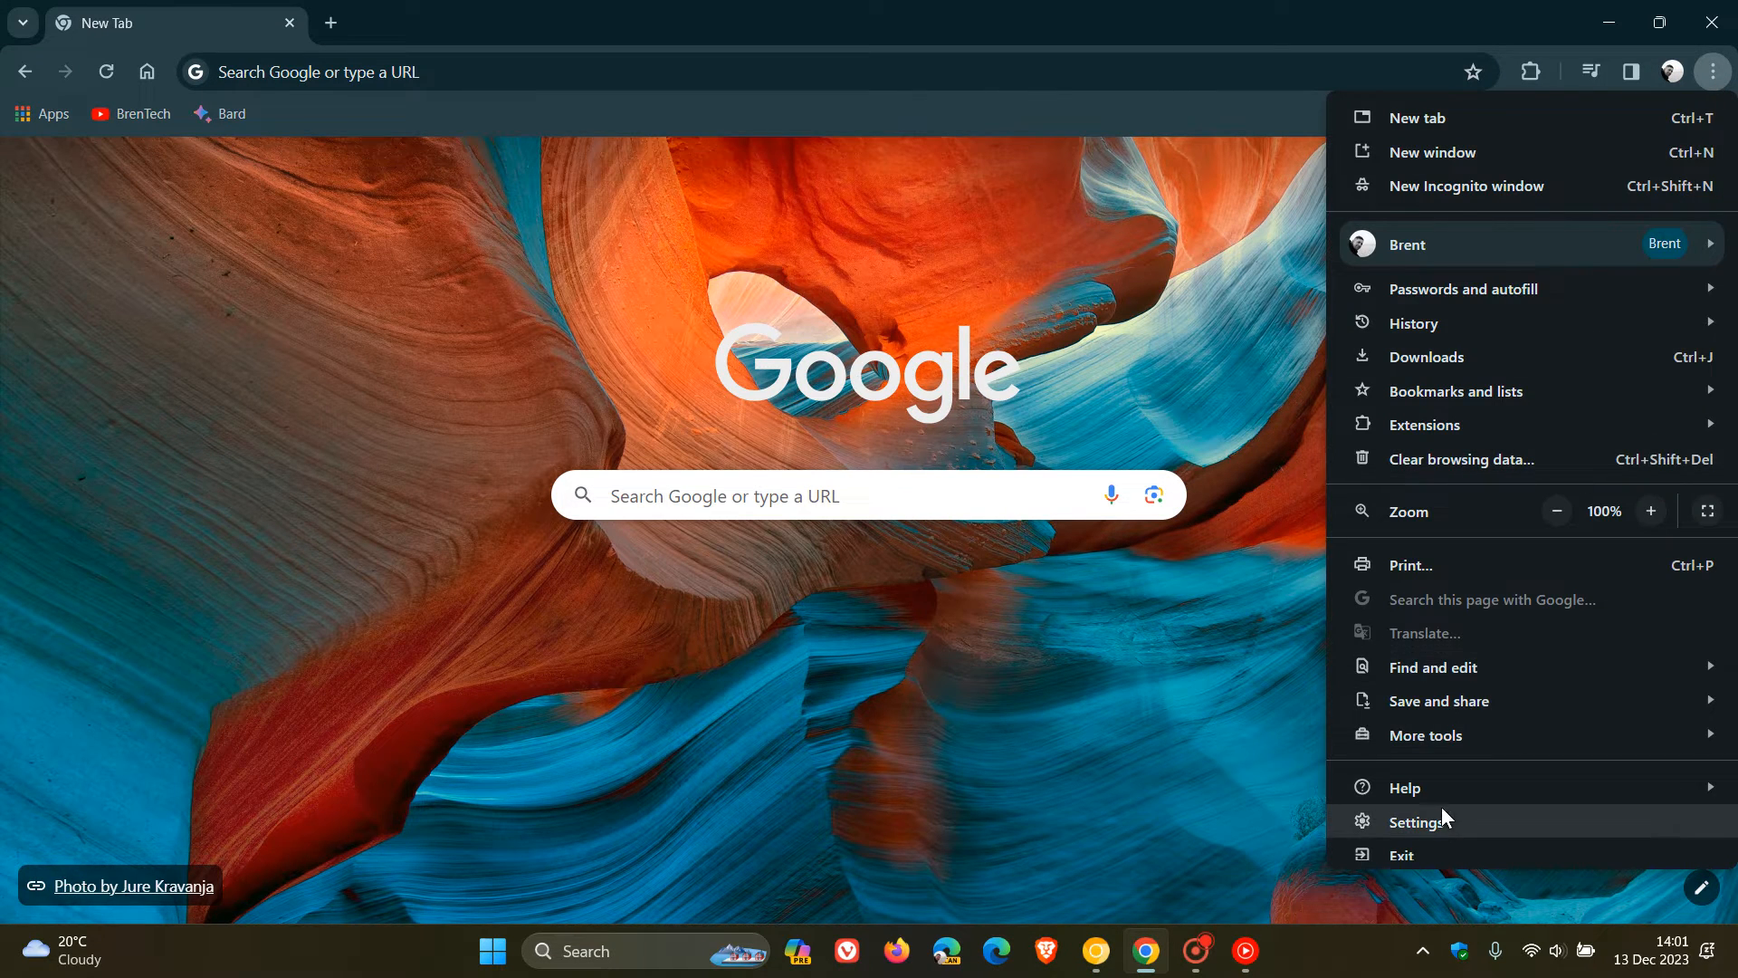
pyautogui.click(1425, 820)
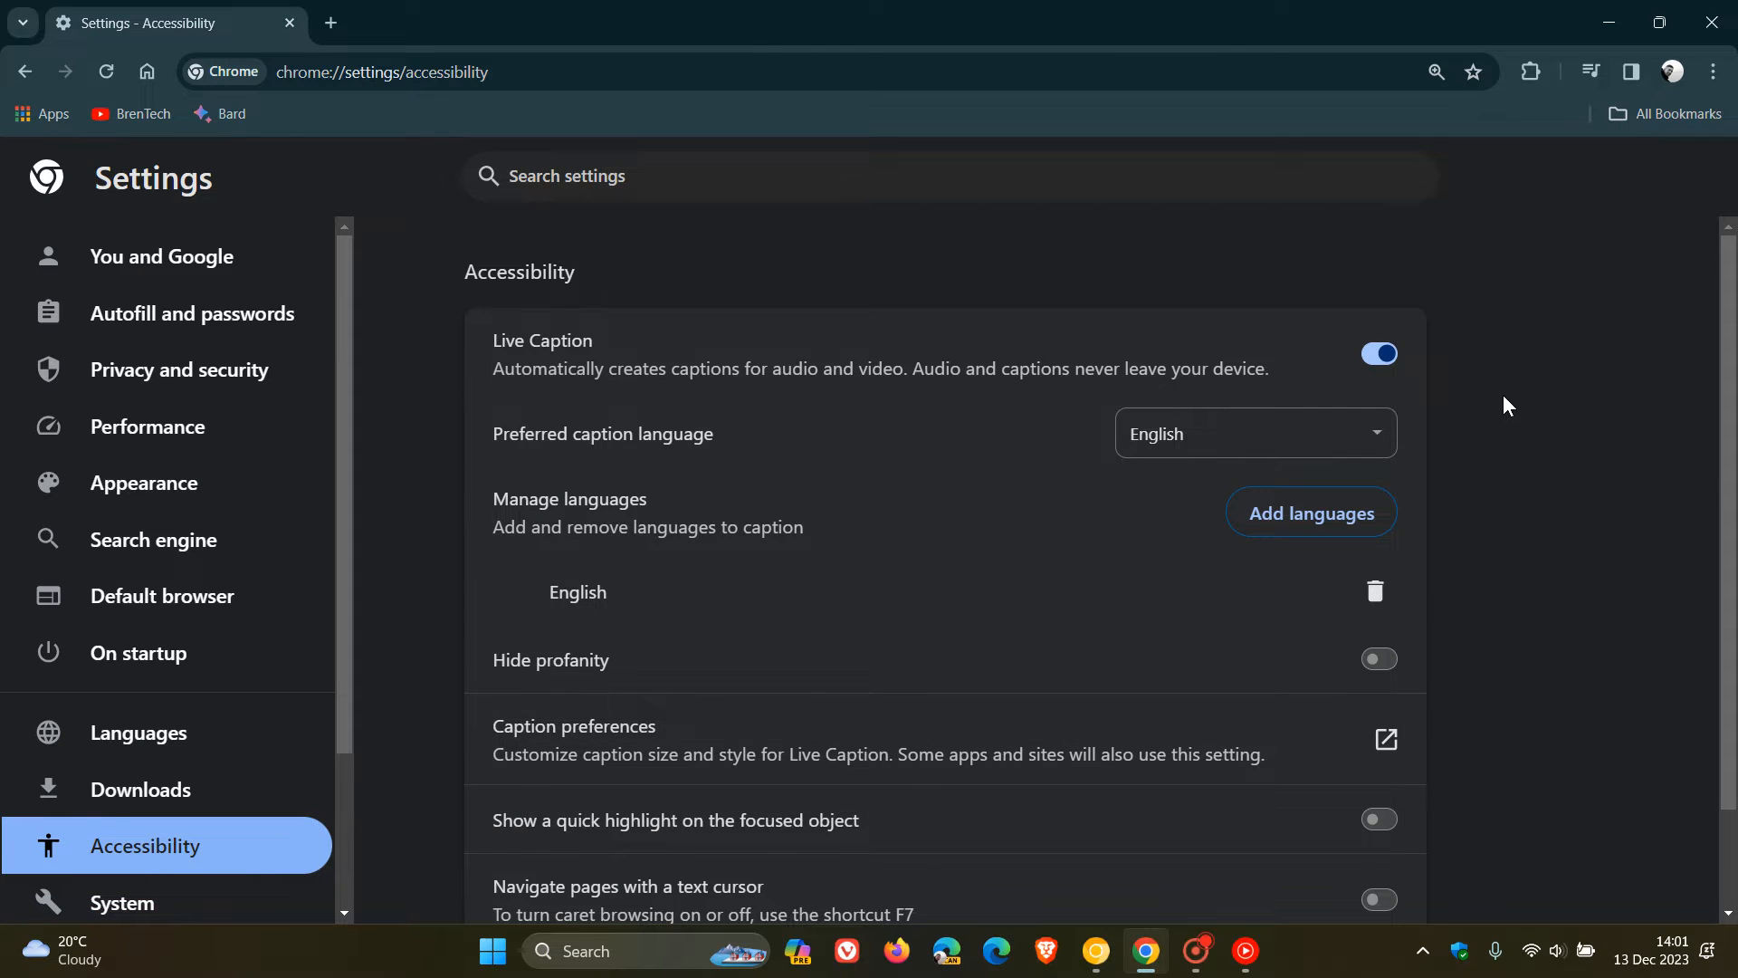
pyautogui.scroll(-3)
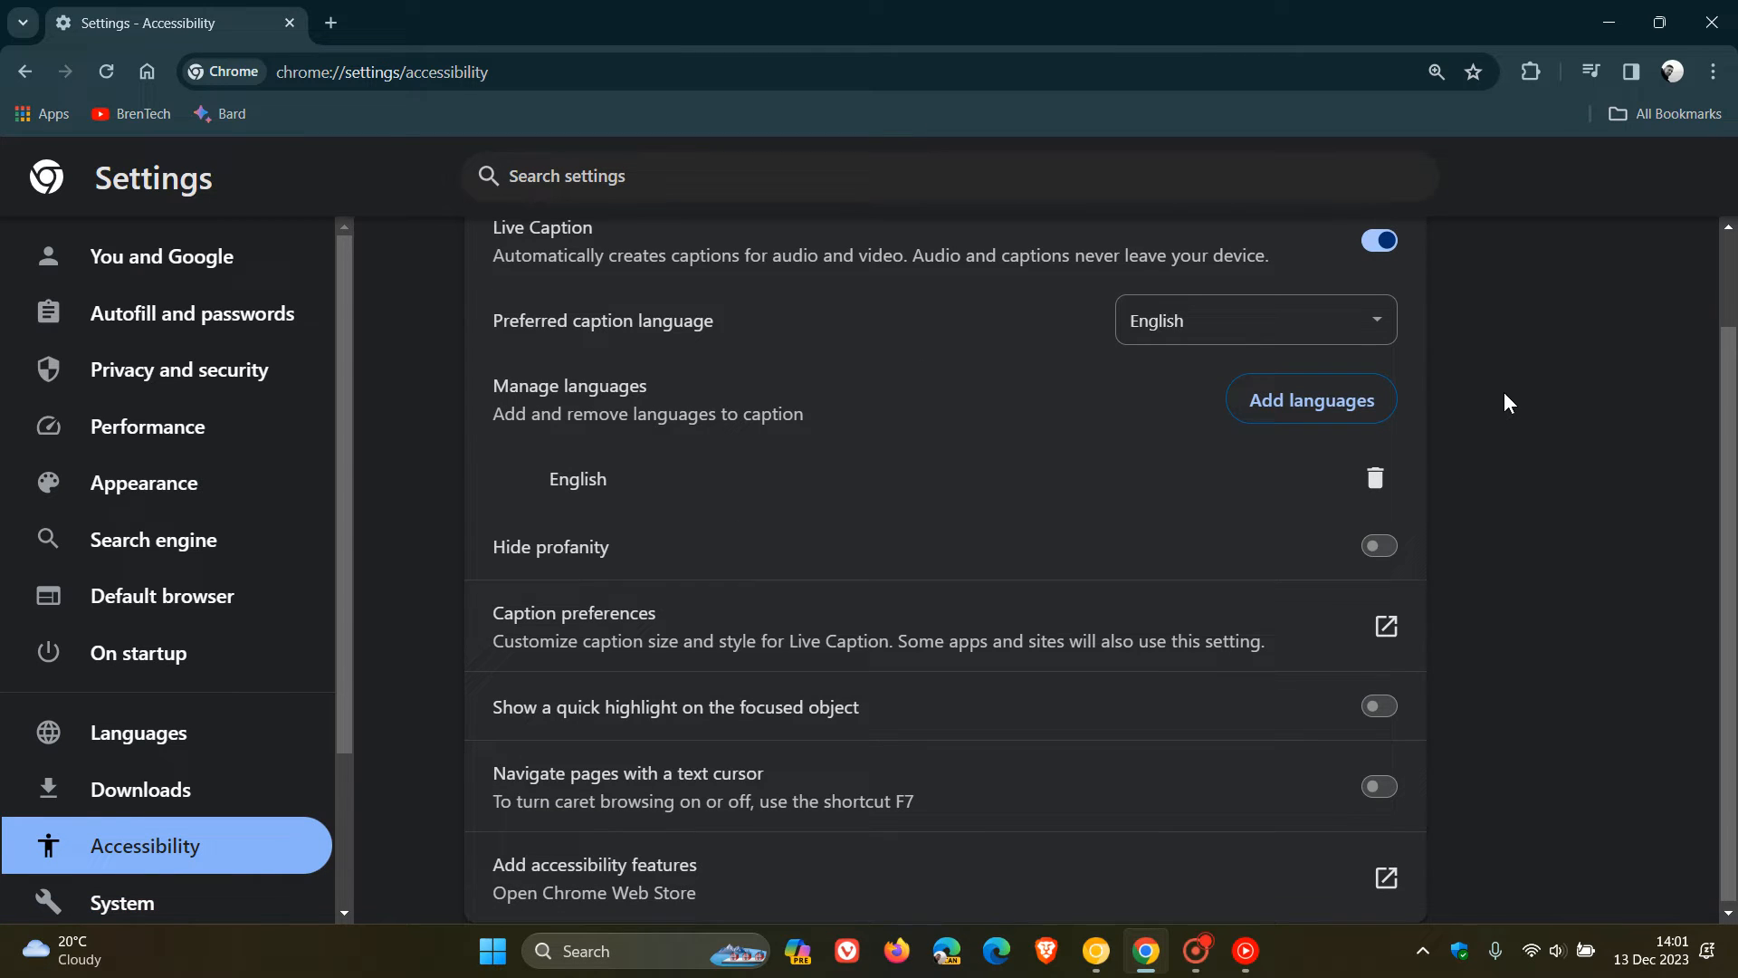
pyautogui.moveTo(1311, 398)
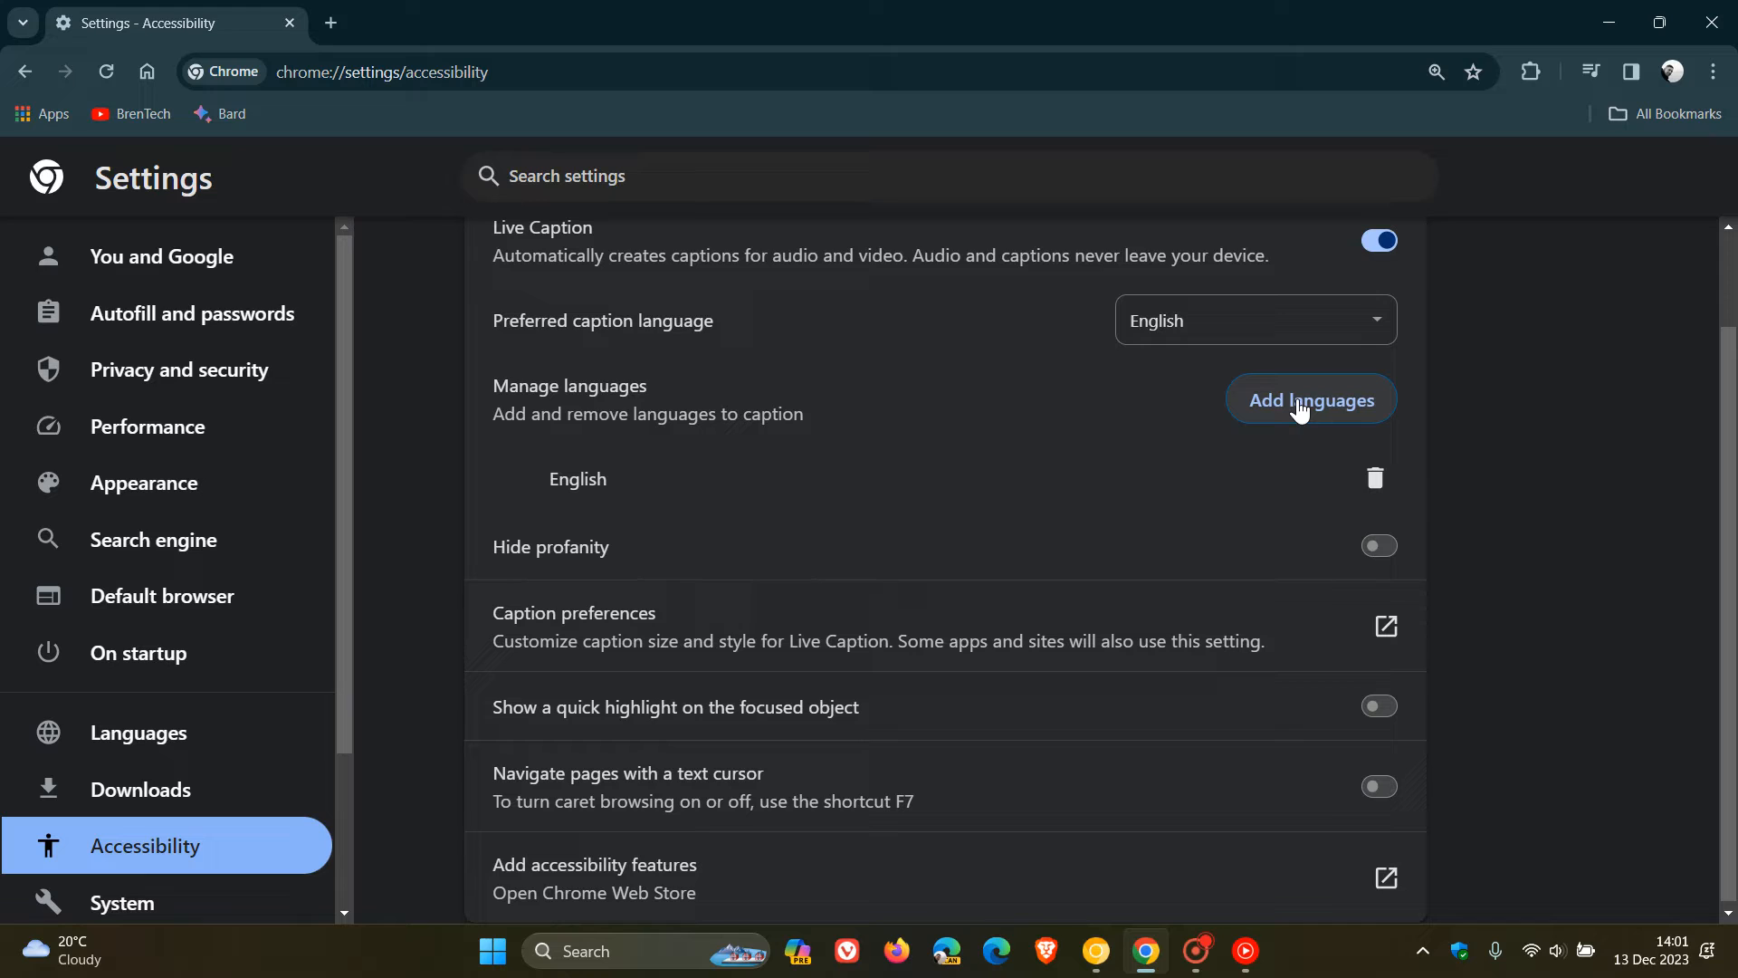
pyautogui.click(1311, 400)
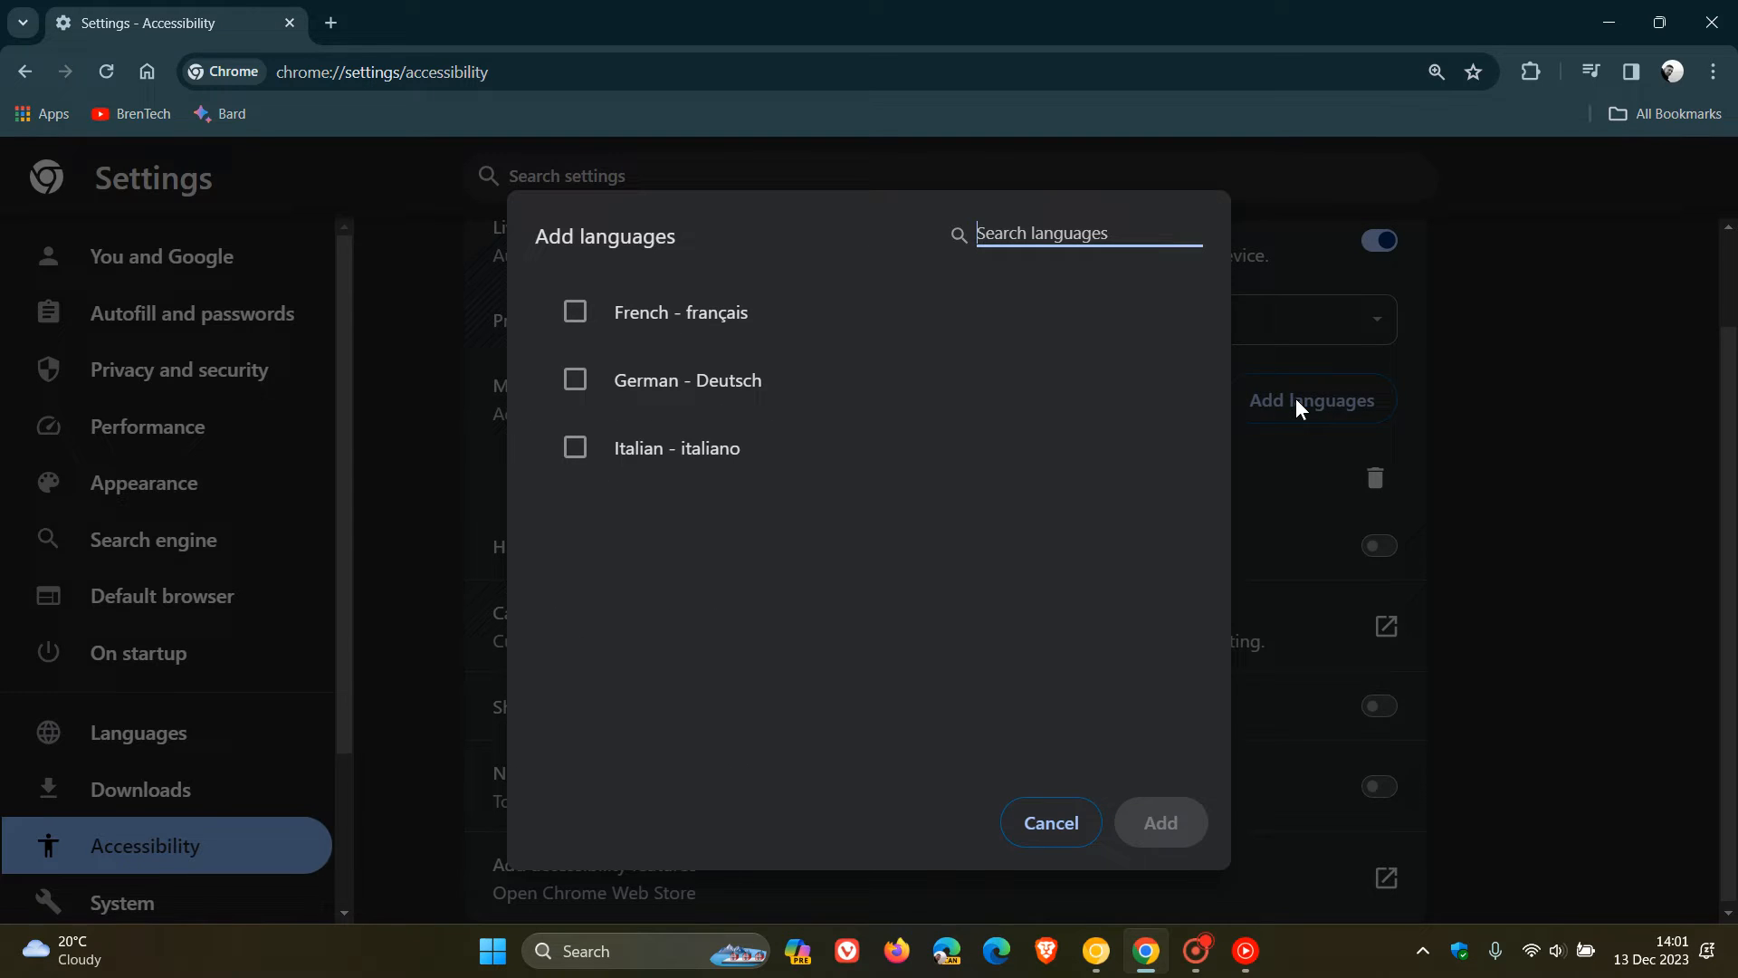
pyautogui.moveTo(981, 559)
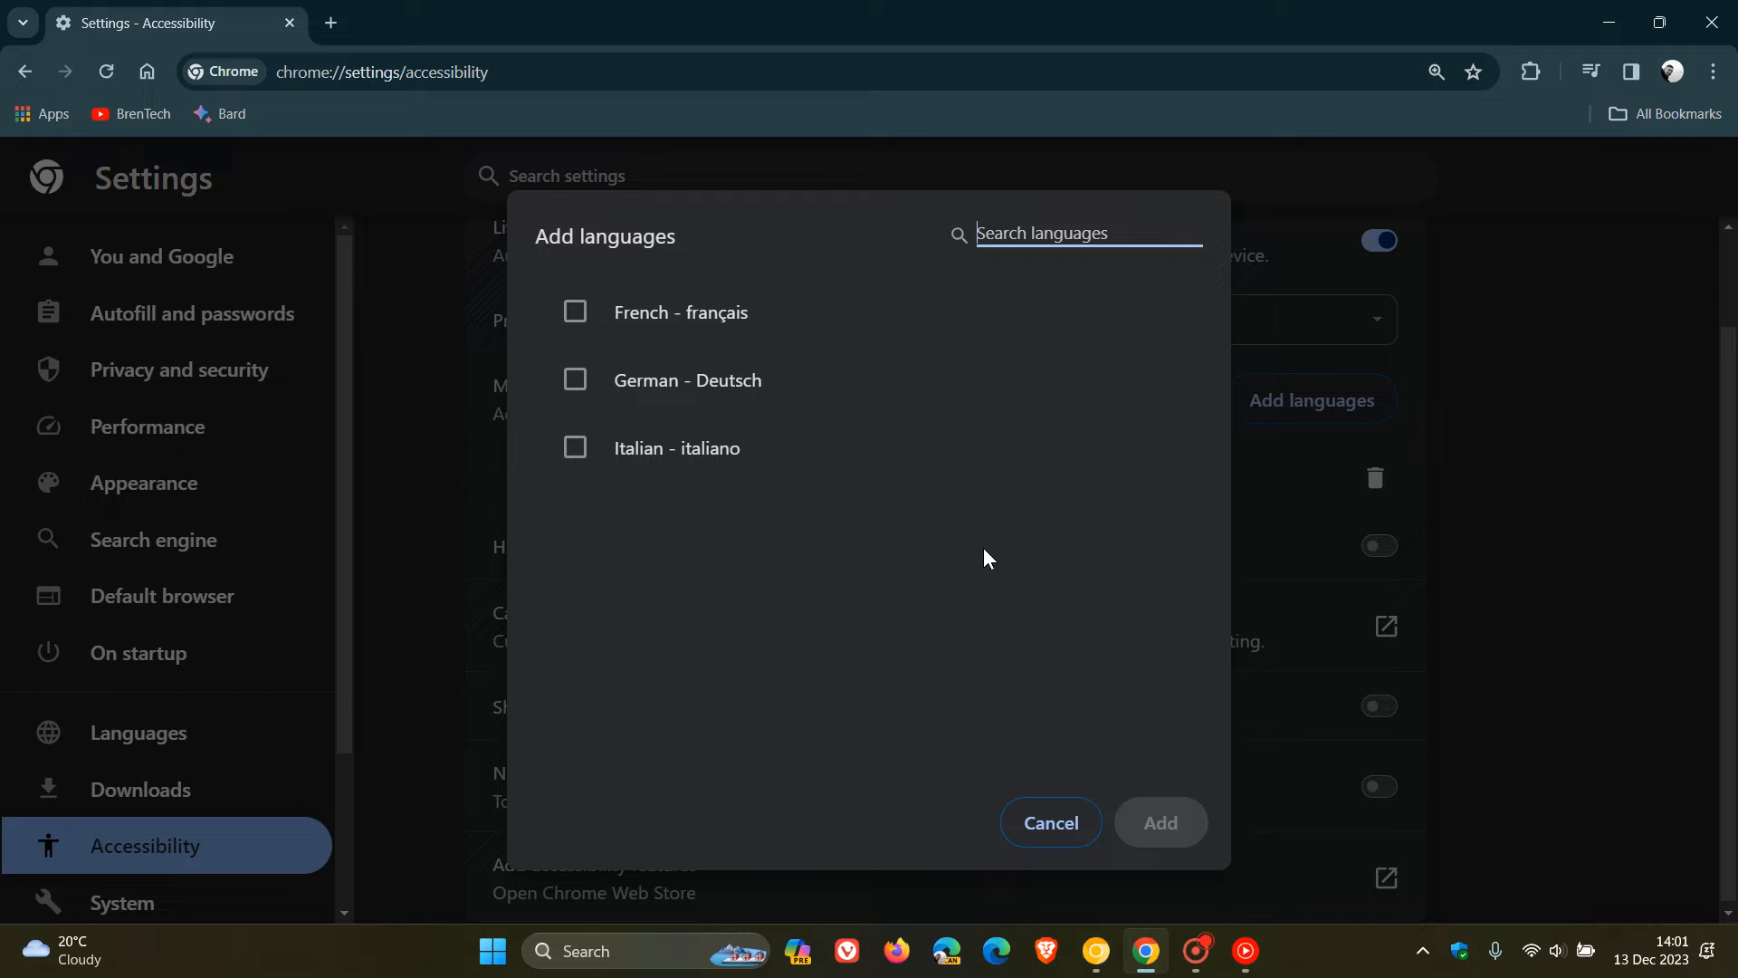
pyautogui.moveTo(701, 386)
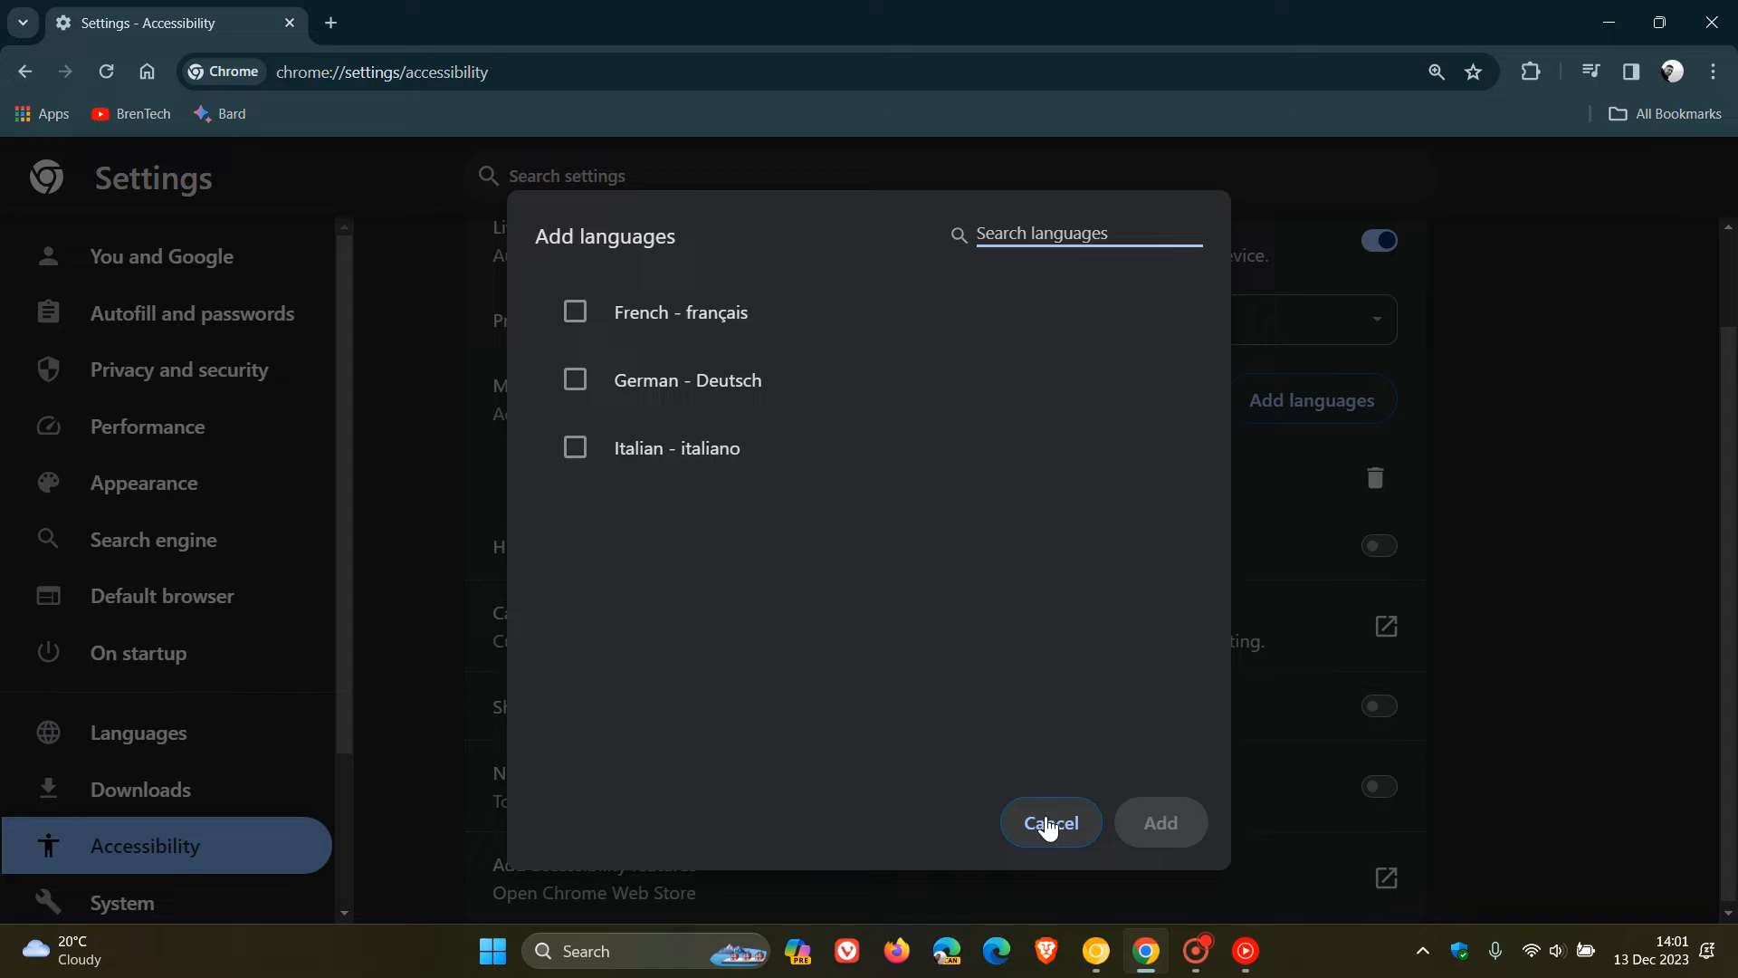
# Cancel the Add languages dialog without adding any language.
pyautogui.click(1048, 822)
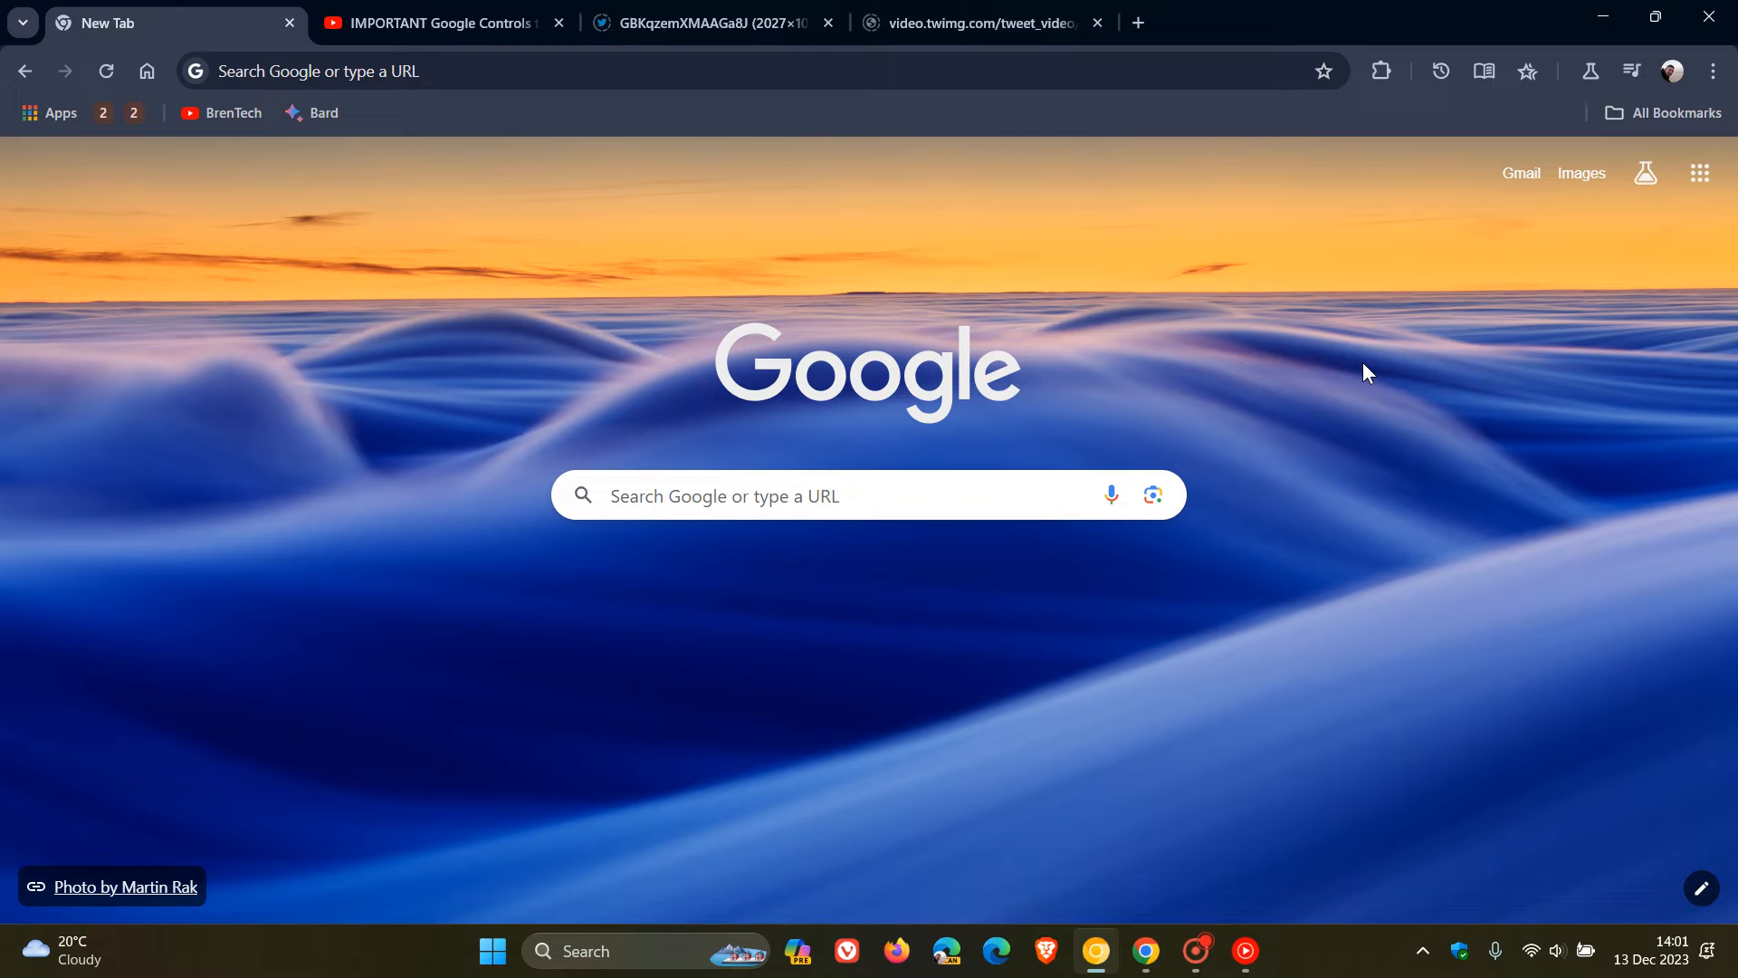
pyautogui.moveTo(1157, 391)
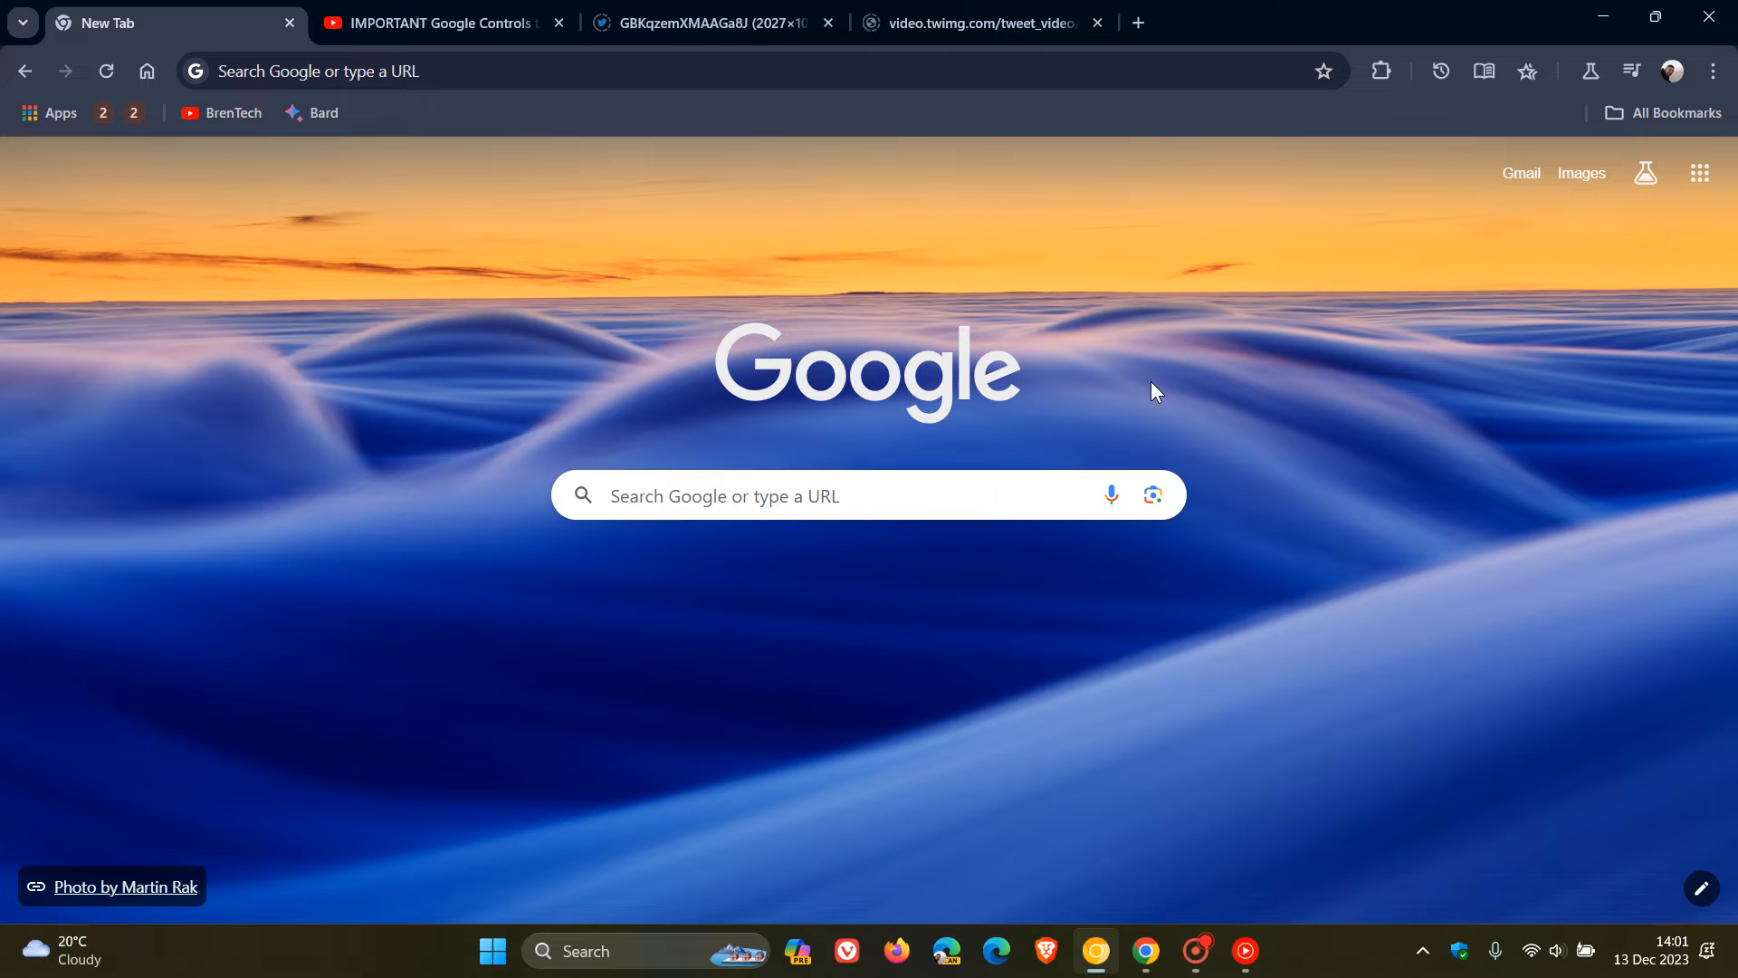
pyautogui.moveTo(1175, 319)
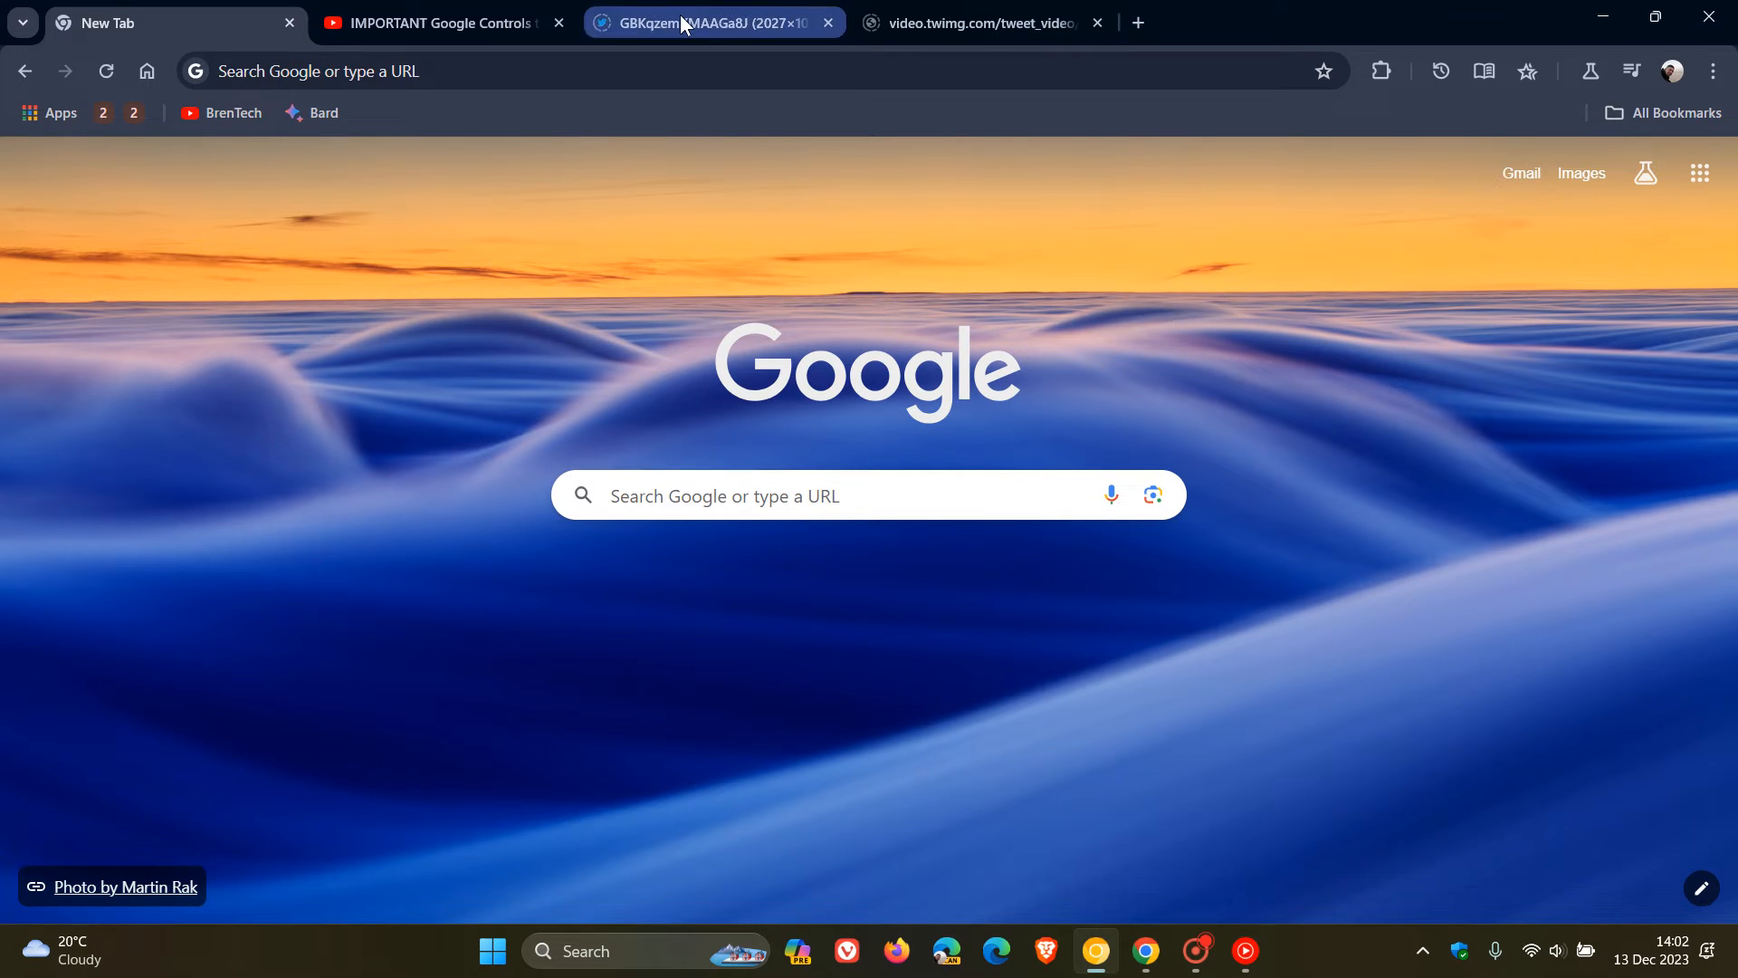
# View the new-languages screenshot, then switch to the German auto-detect caption clip.
pyautogui.click(710, 22)
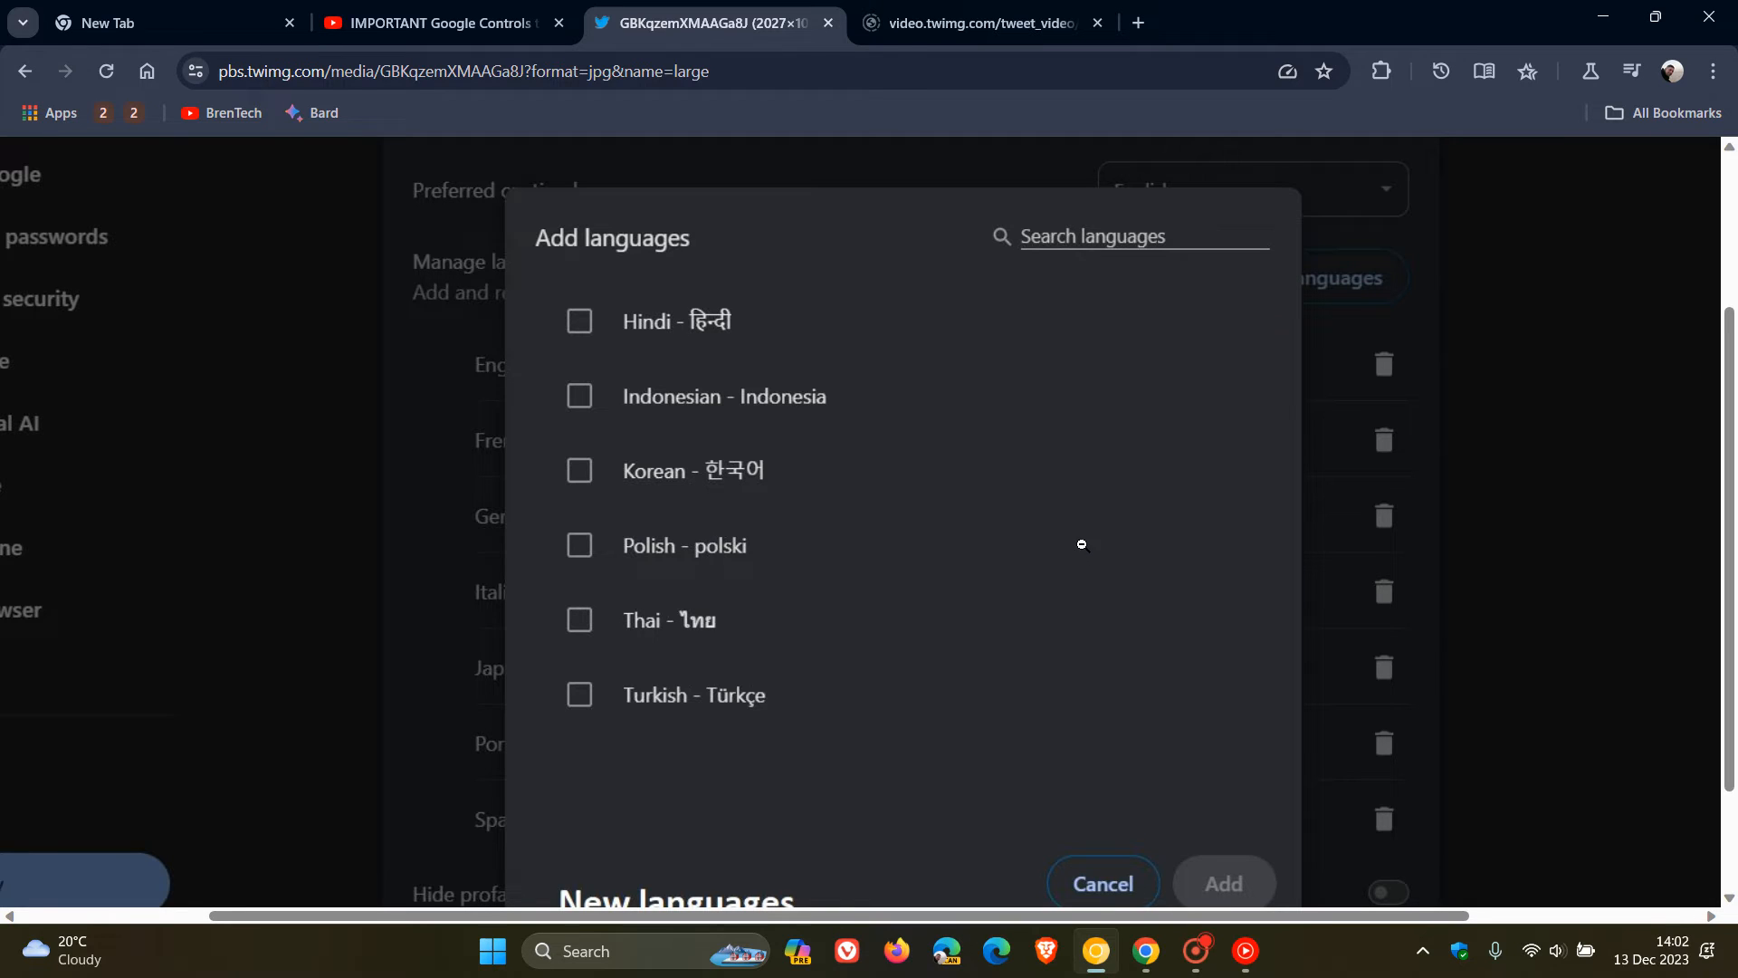
pyautogui.moveTo(970, 367)
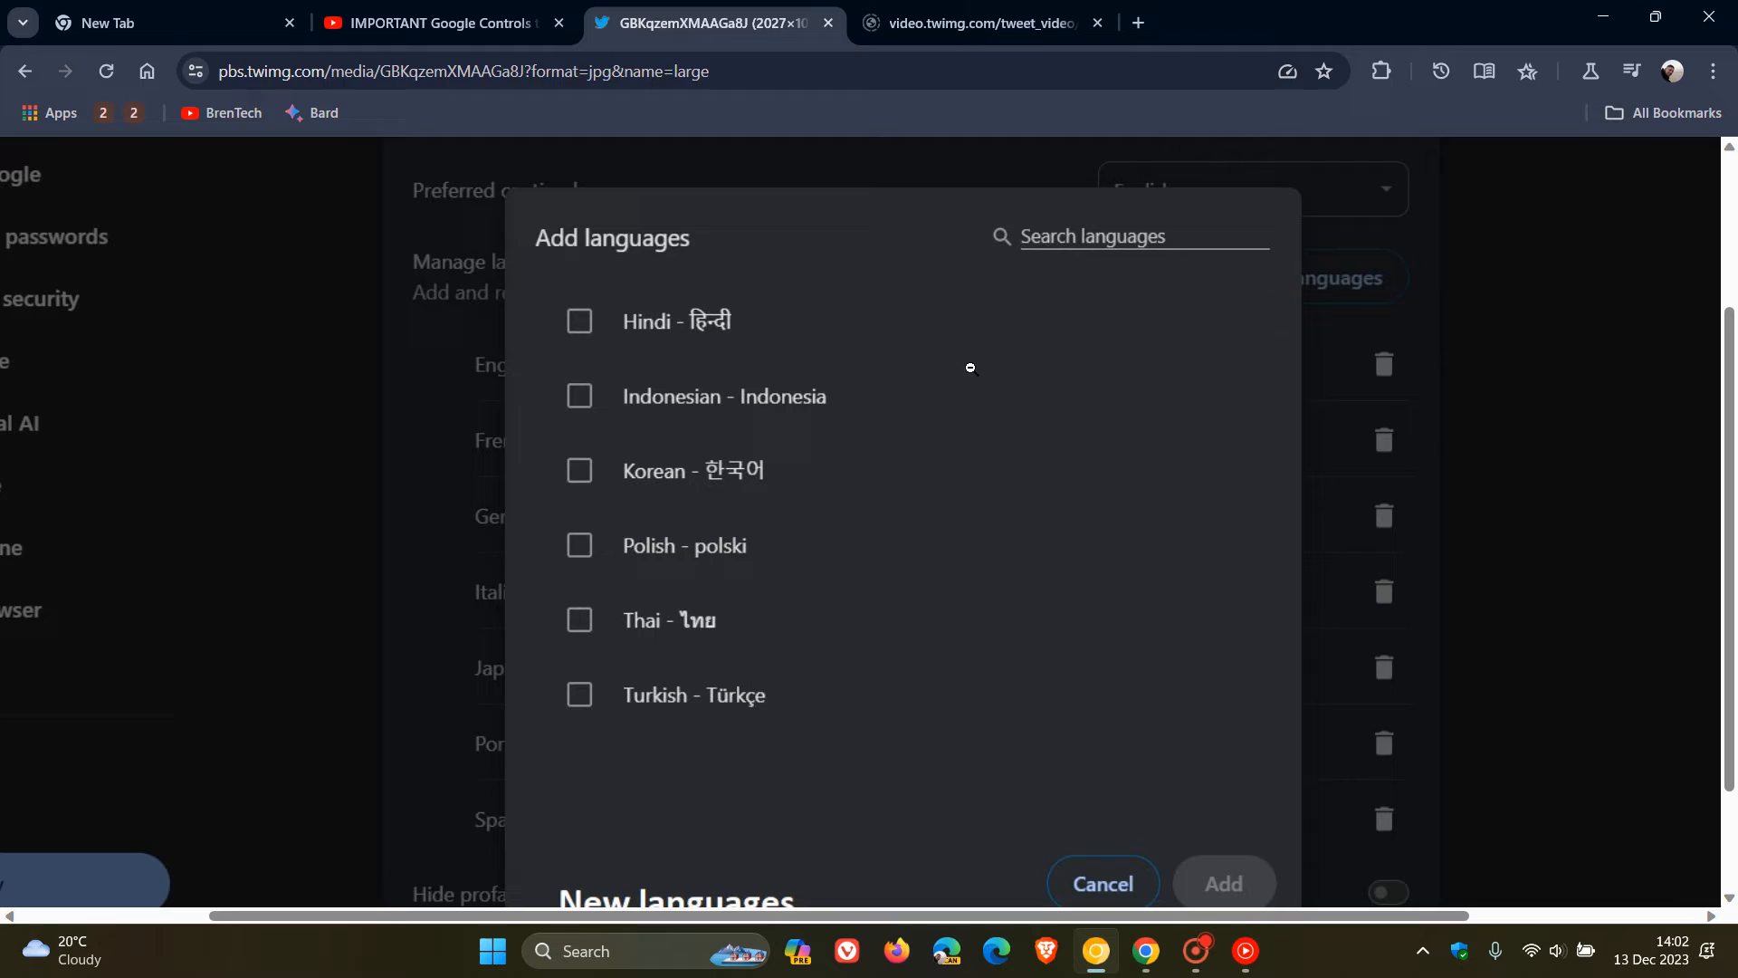
pyautogui.moveTo(871, 545)
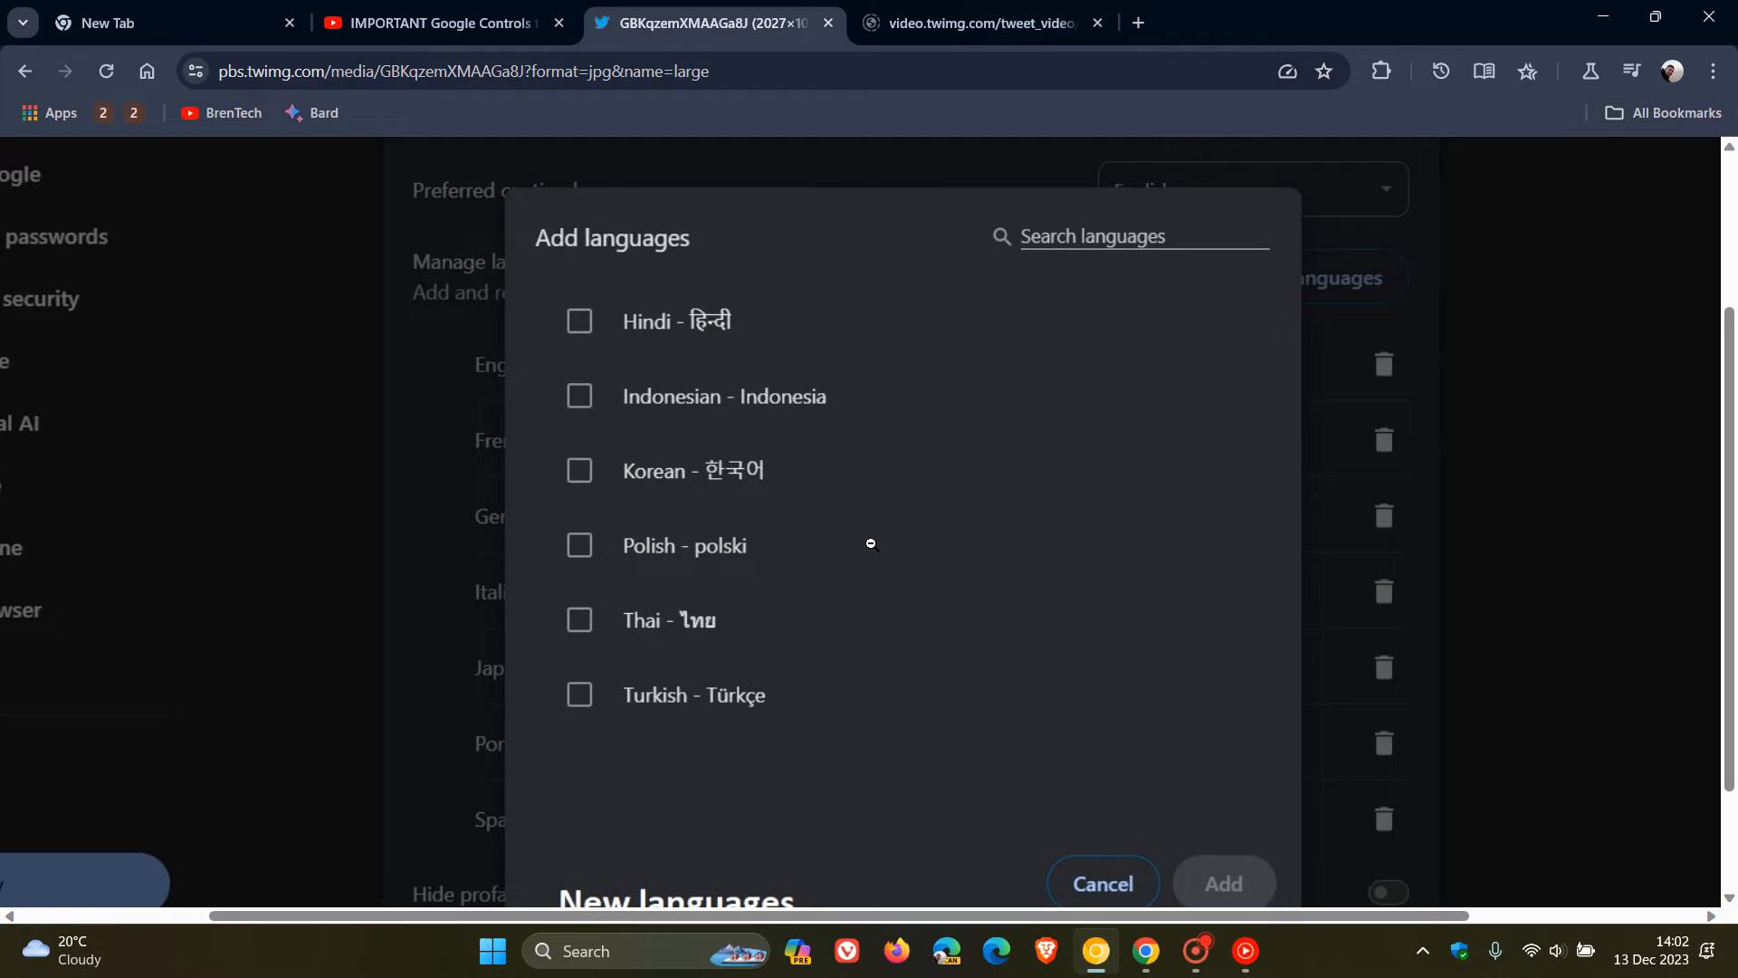
pyautogui.moveTo(1003, 624)
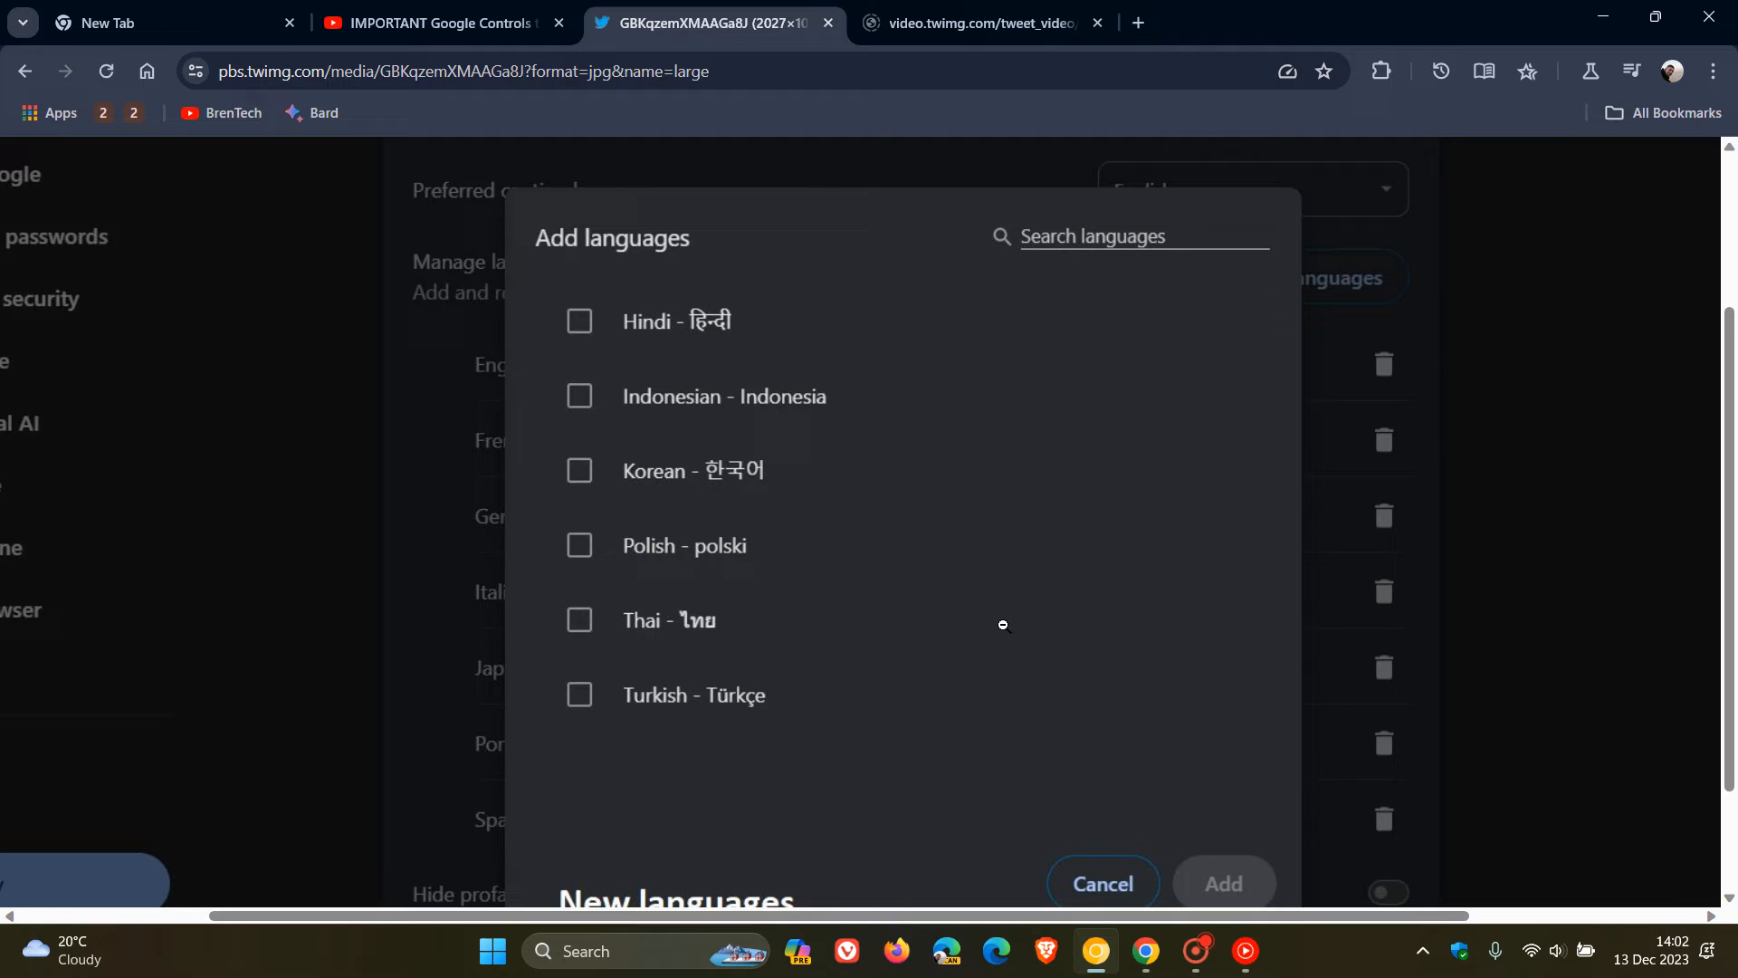
pyautogui.moveTo(1031, 596)
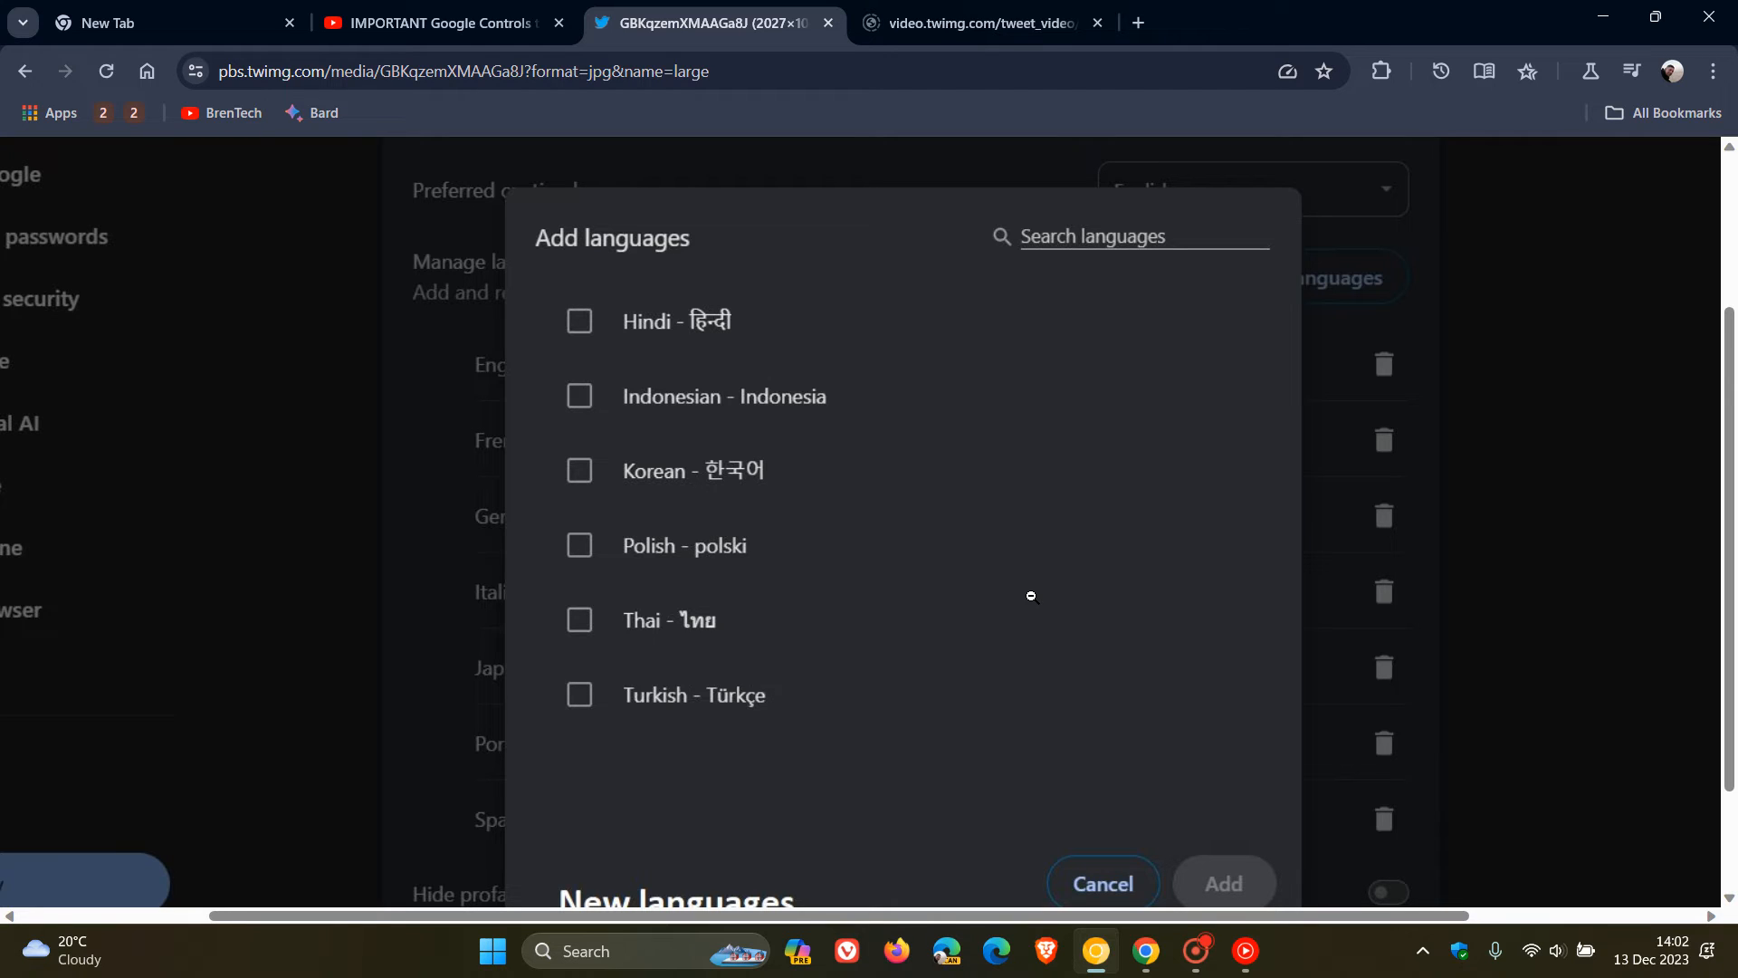
pyautogui.moveTo(1017, 319)
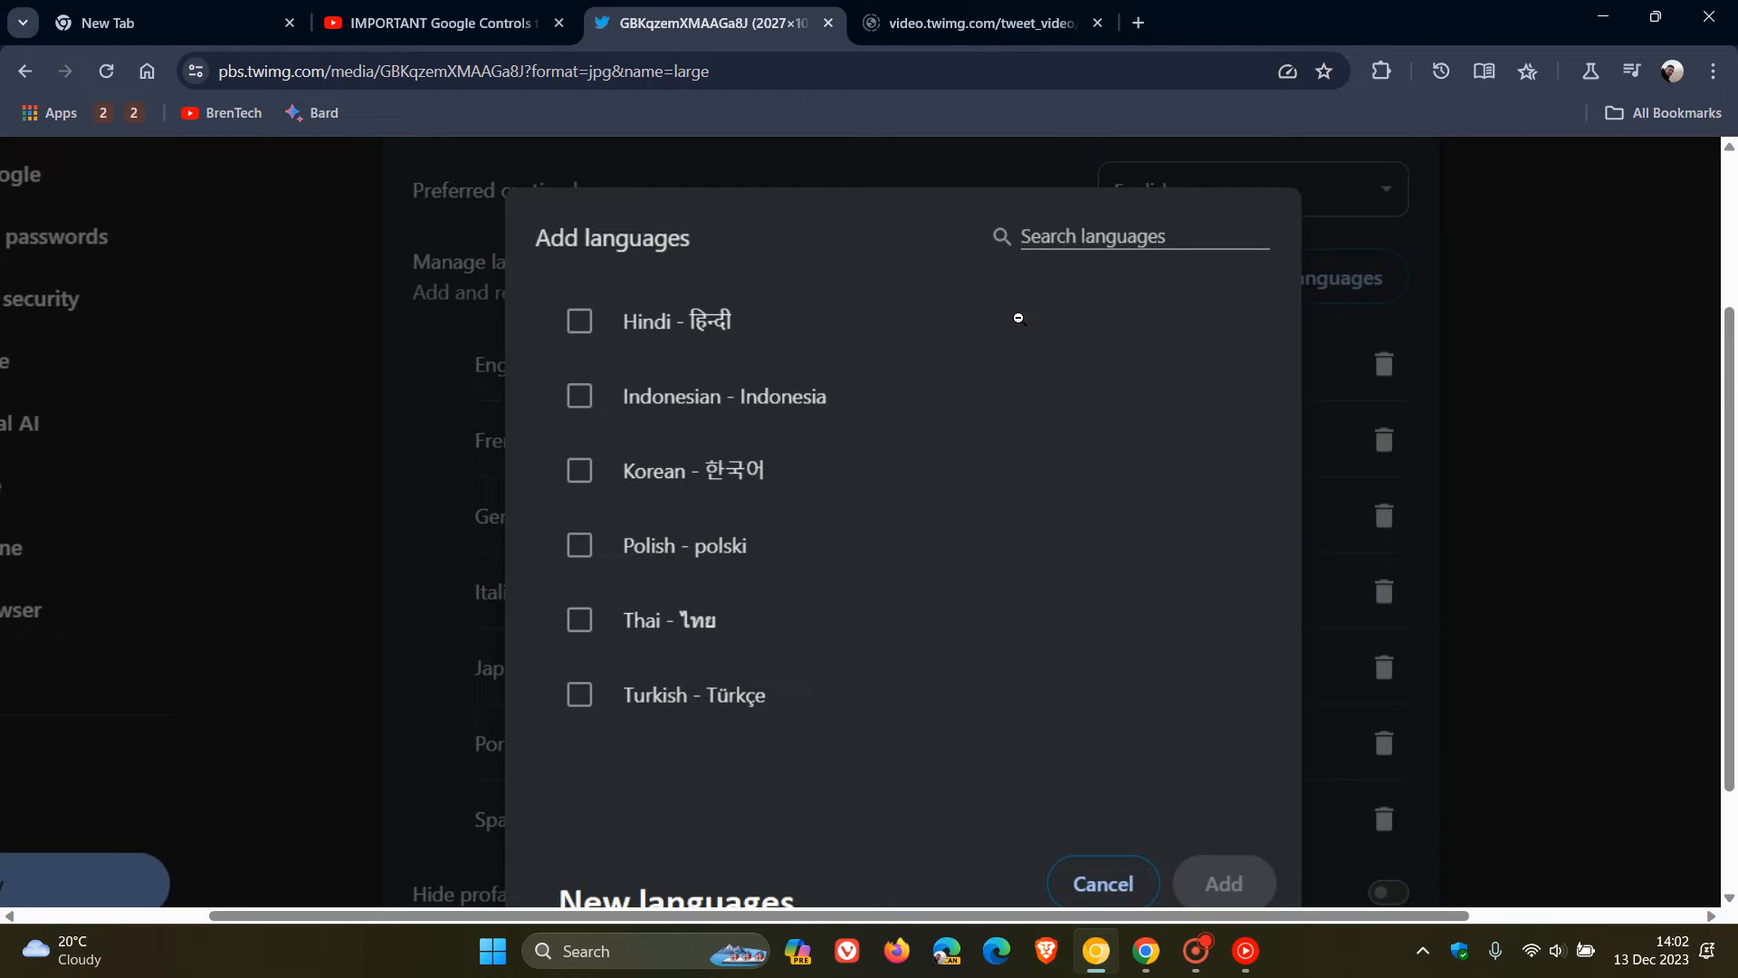
pyautogui.click(980, 22)
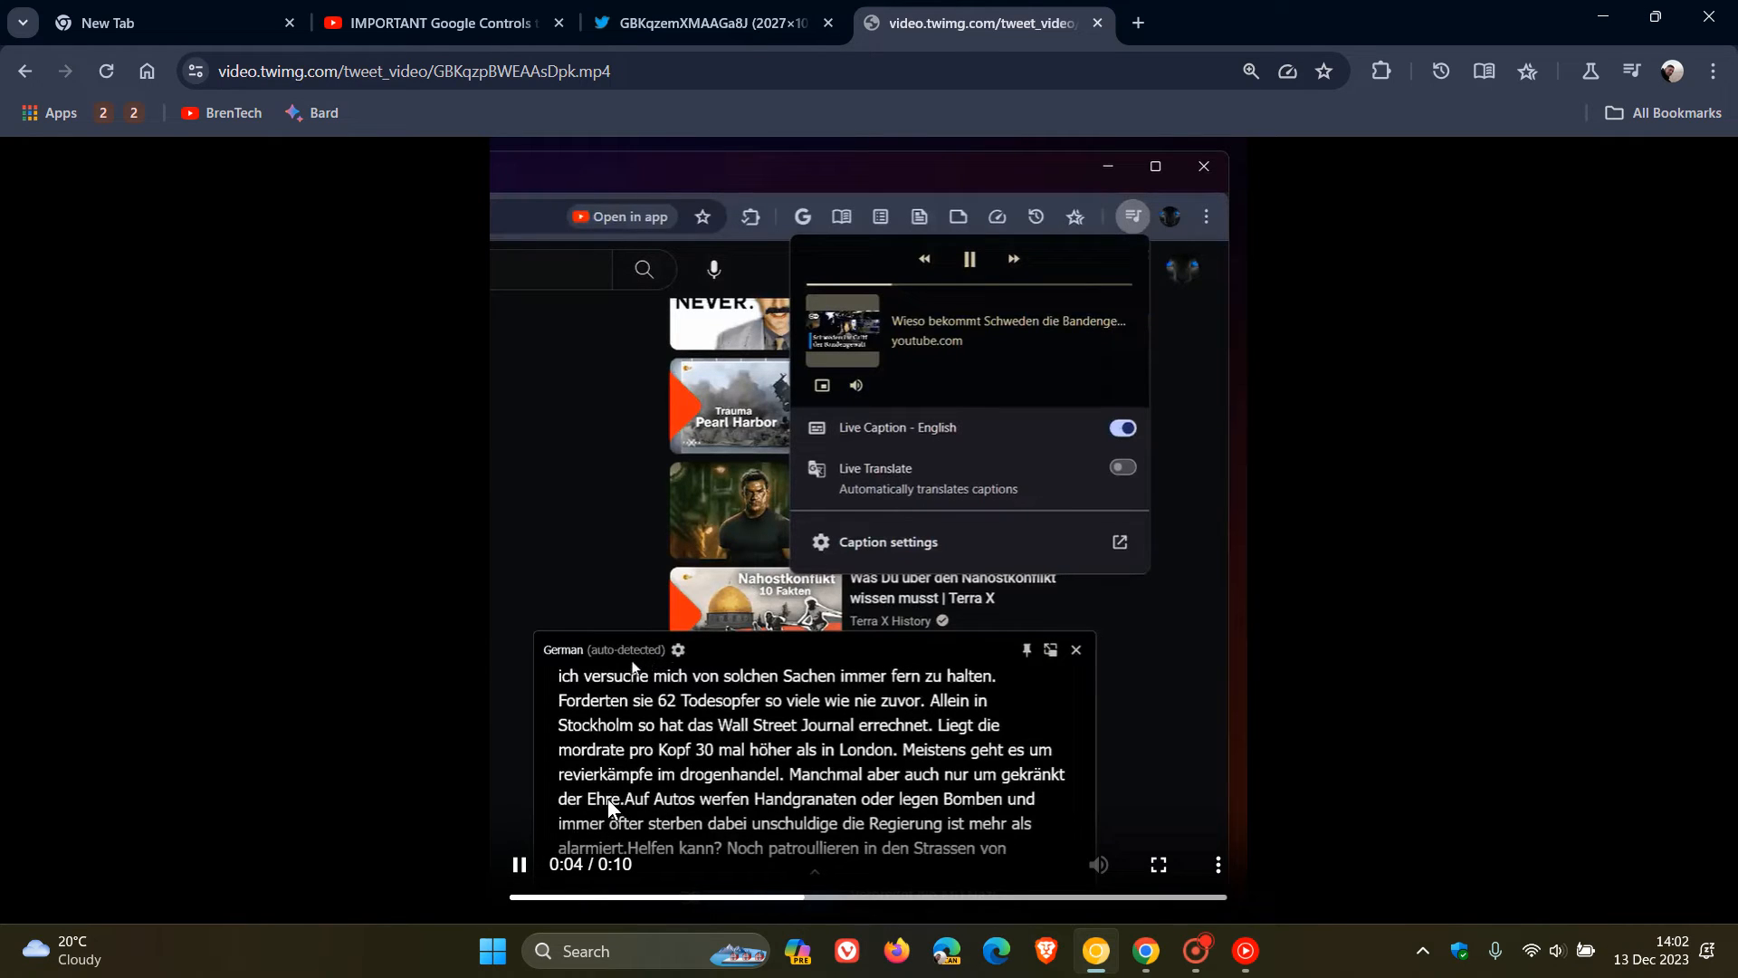
# Play the German auto-detected caption clip through to its end.
pyautogui.click(1157, 865)
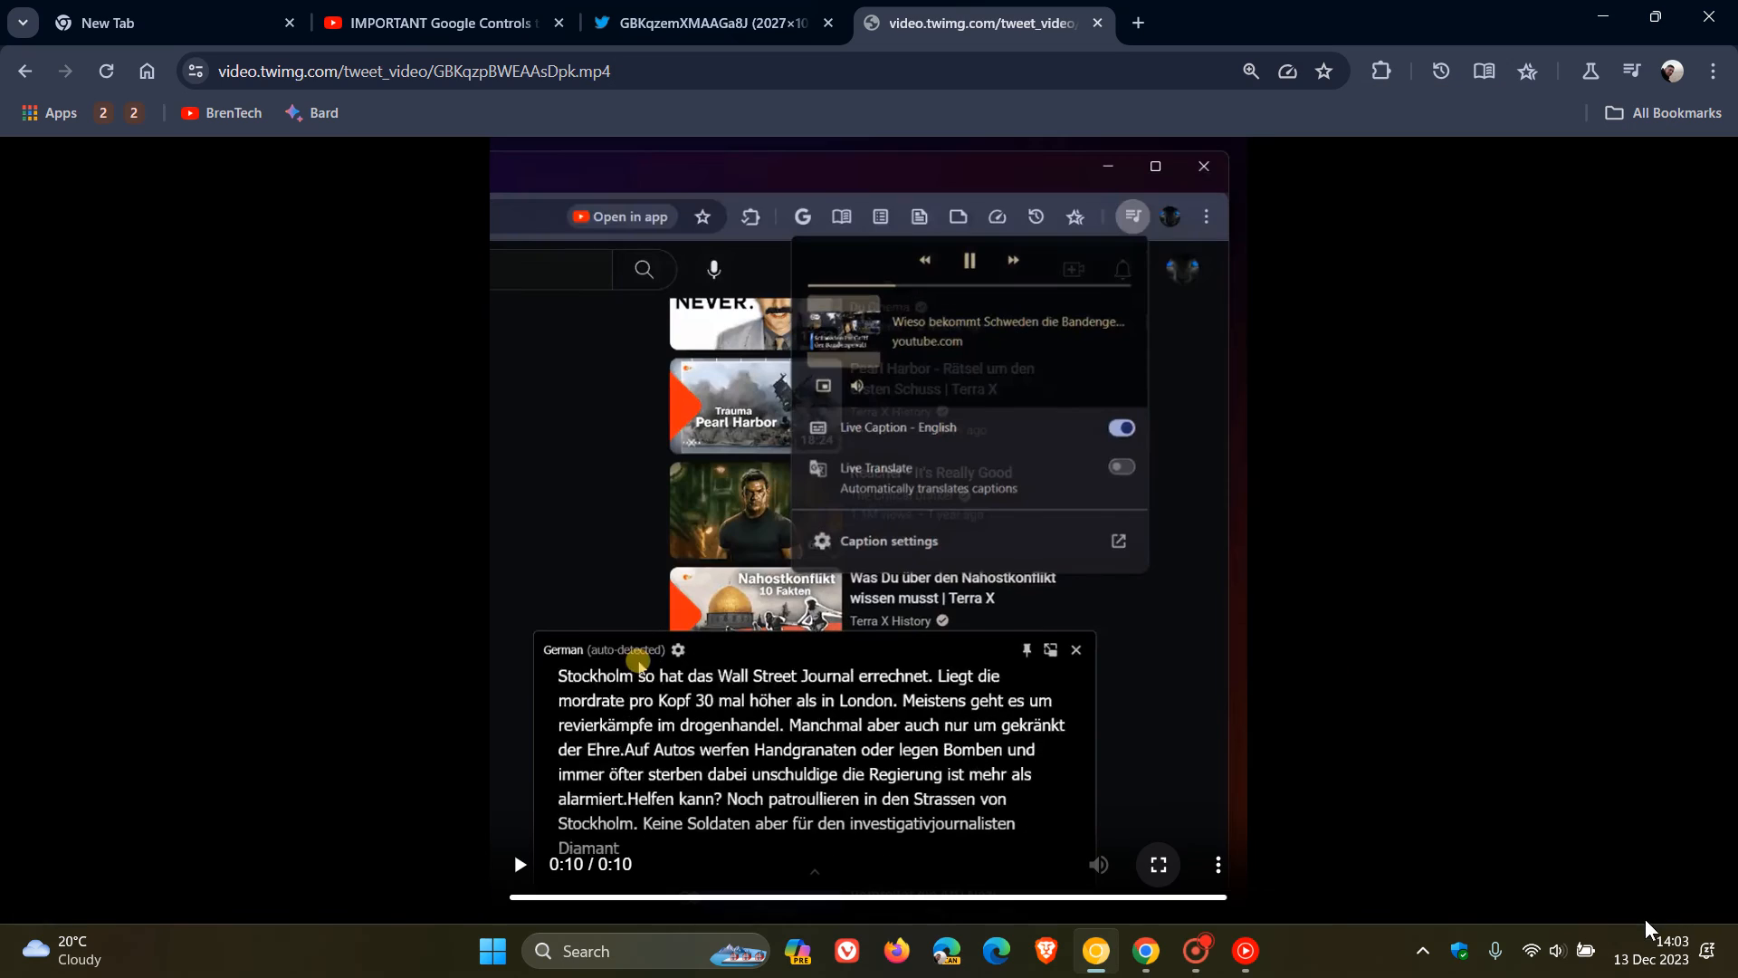
pyautogui.moveTo(994, 312)
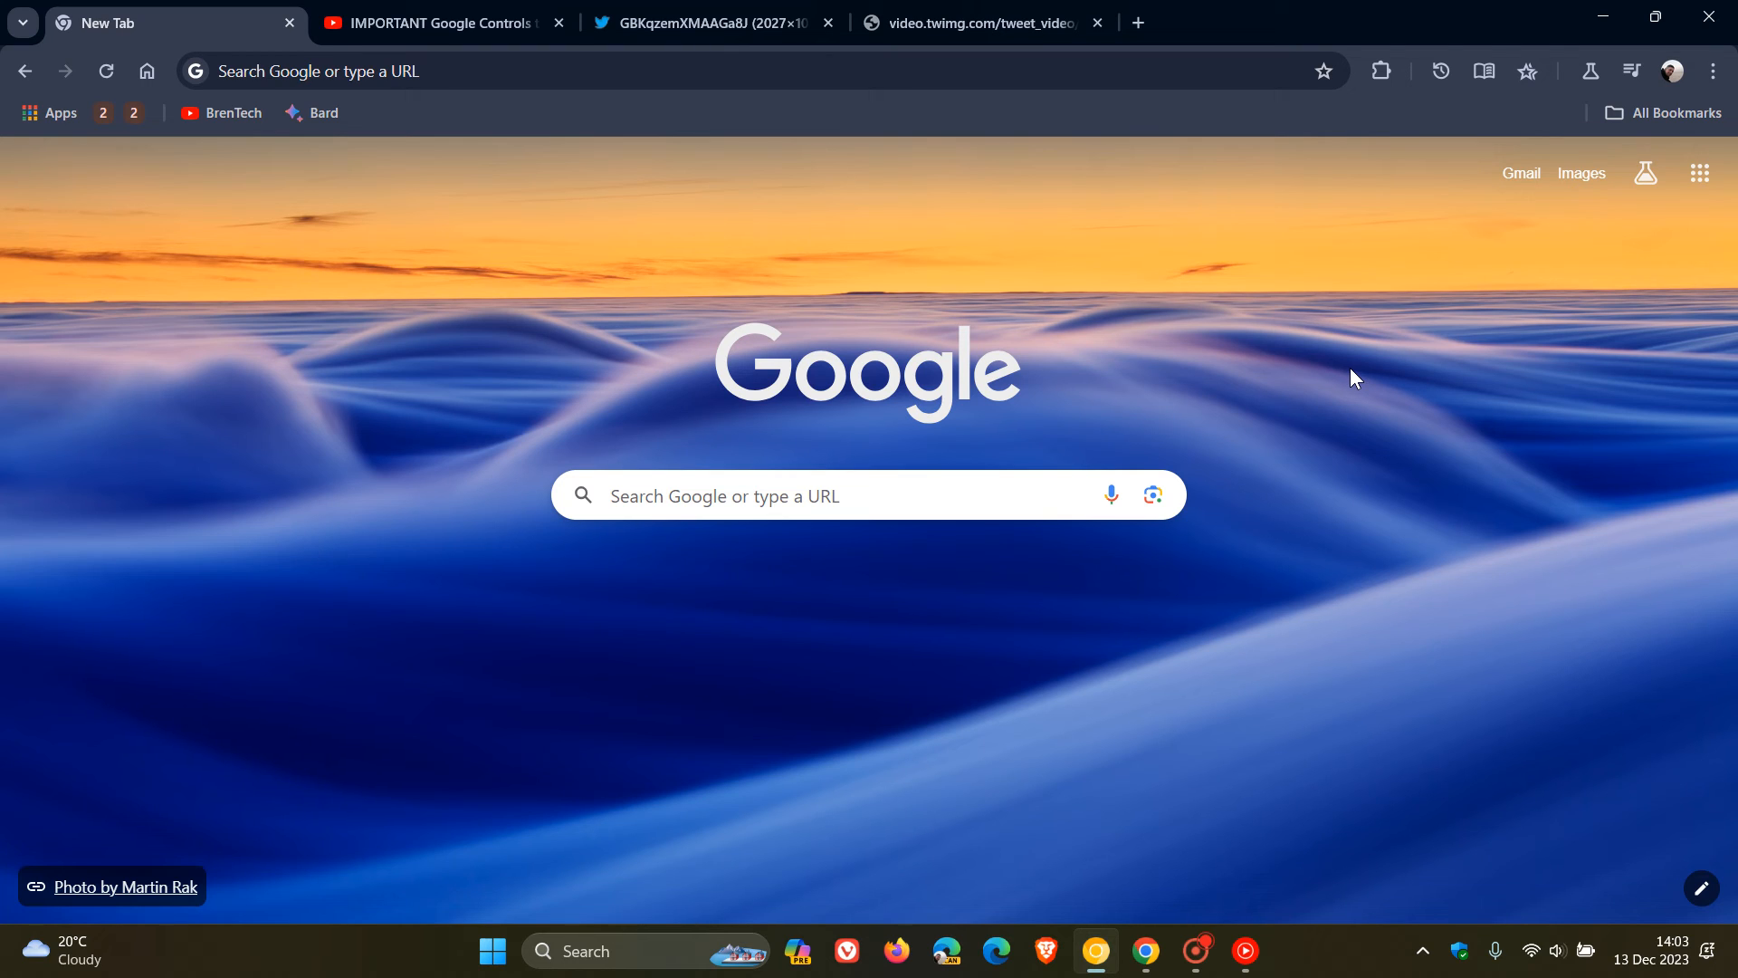
pyautogui.click(980, 21)
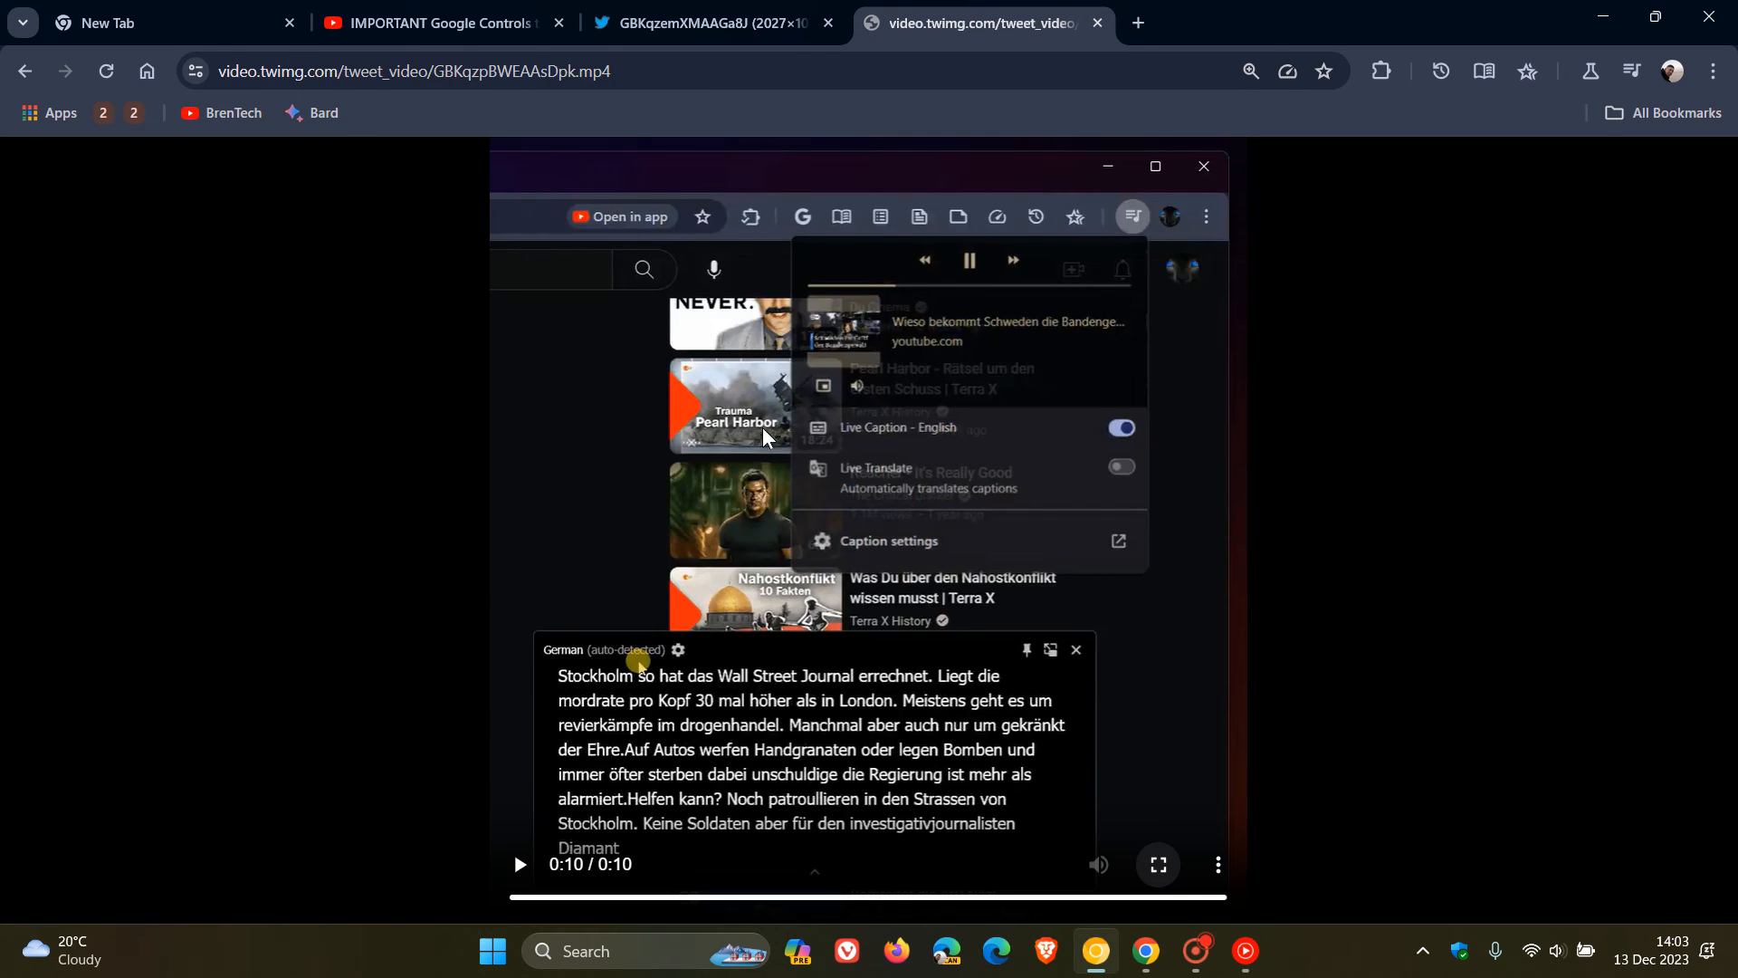
pyautogui.moveTo(648, 552)
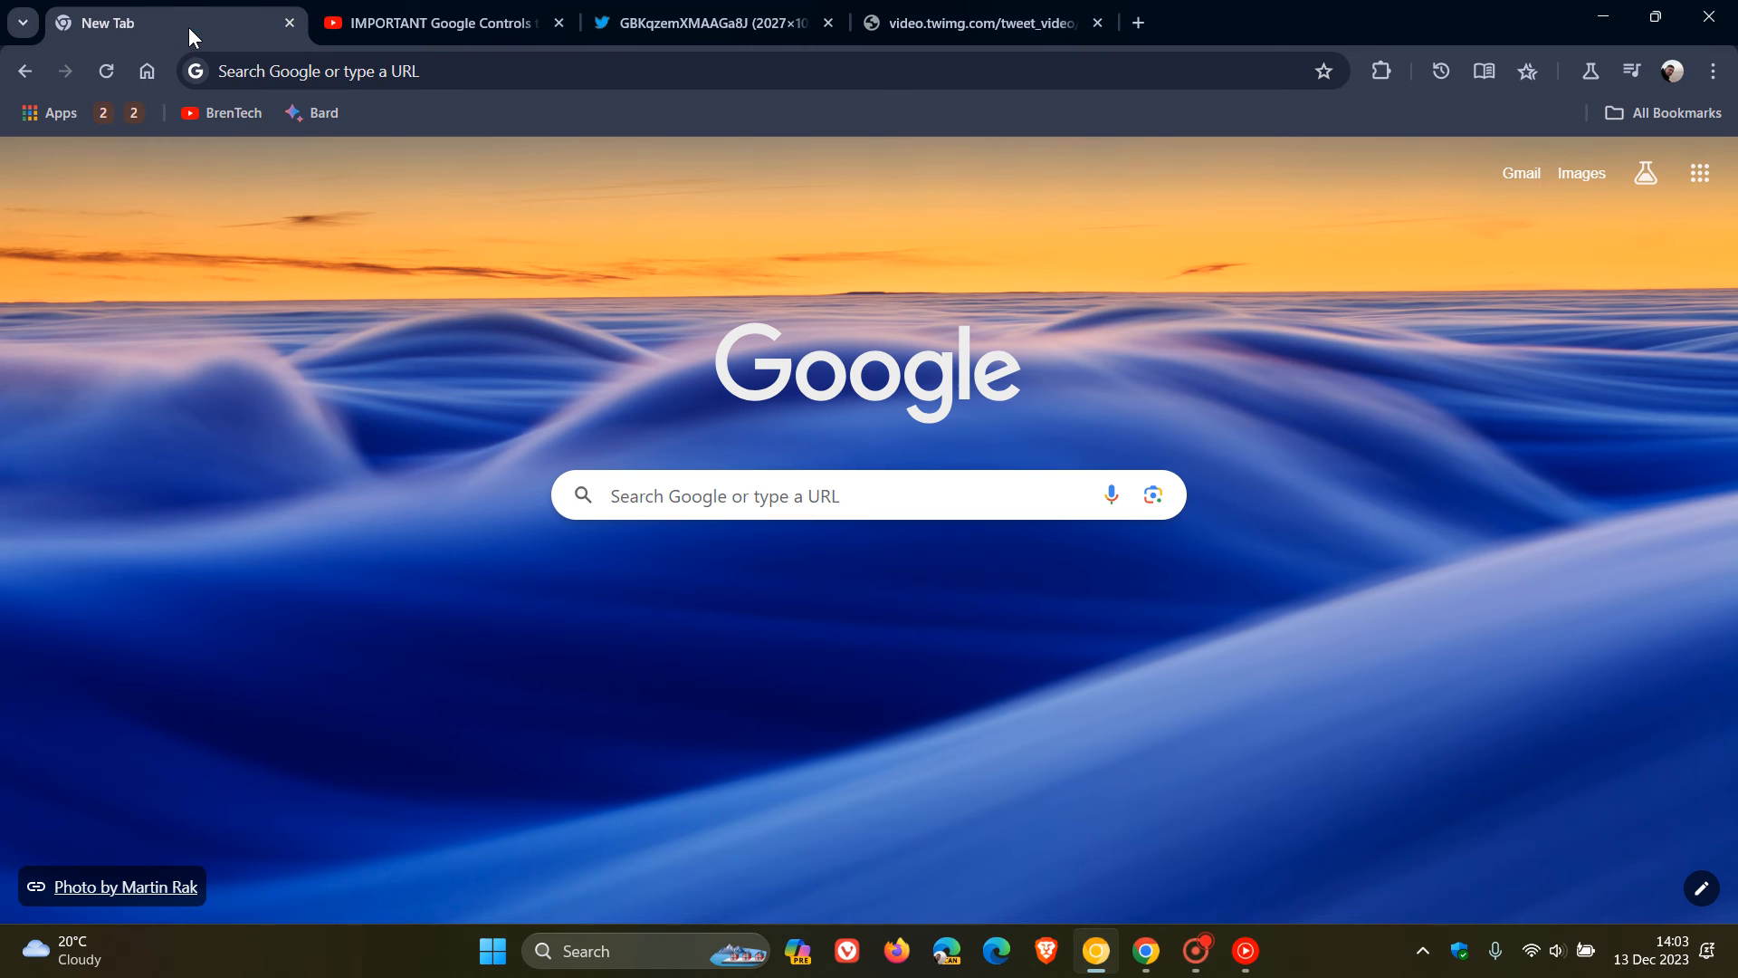
pyautogui.moveTo(1402, 384)
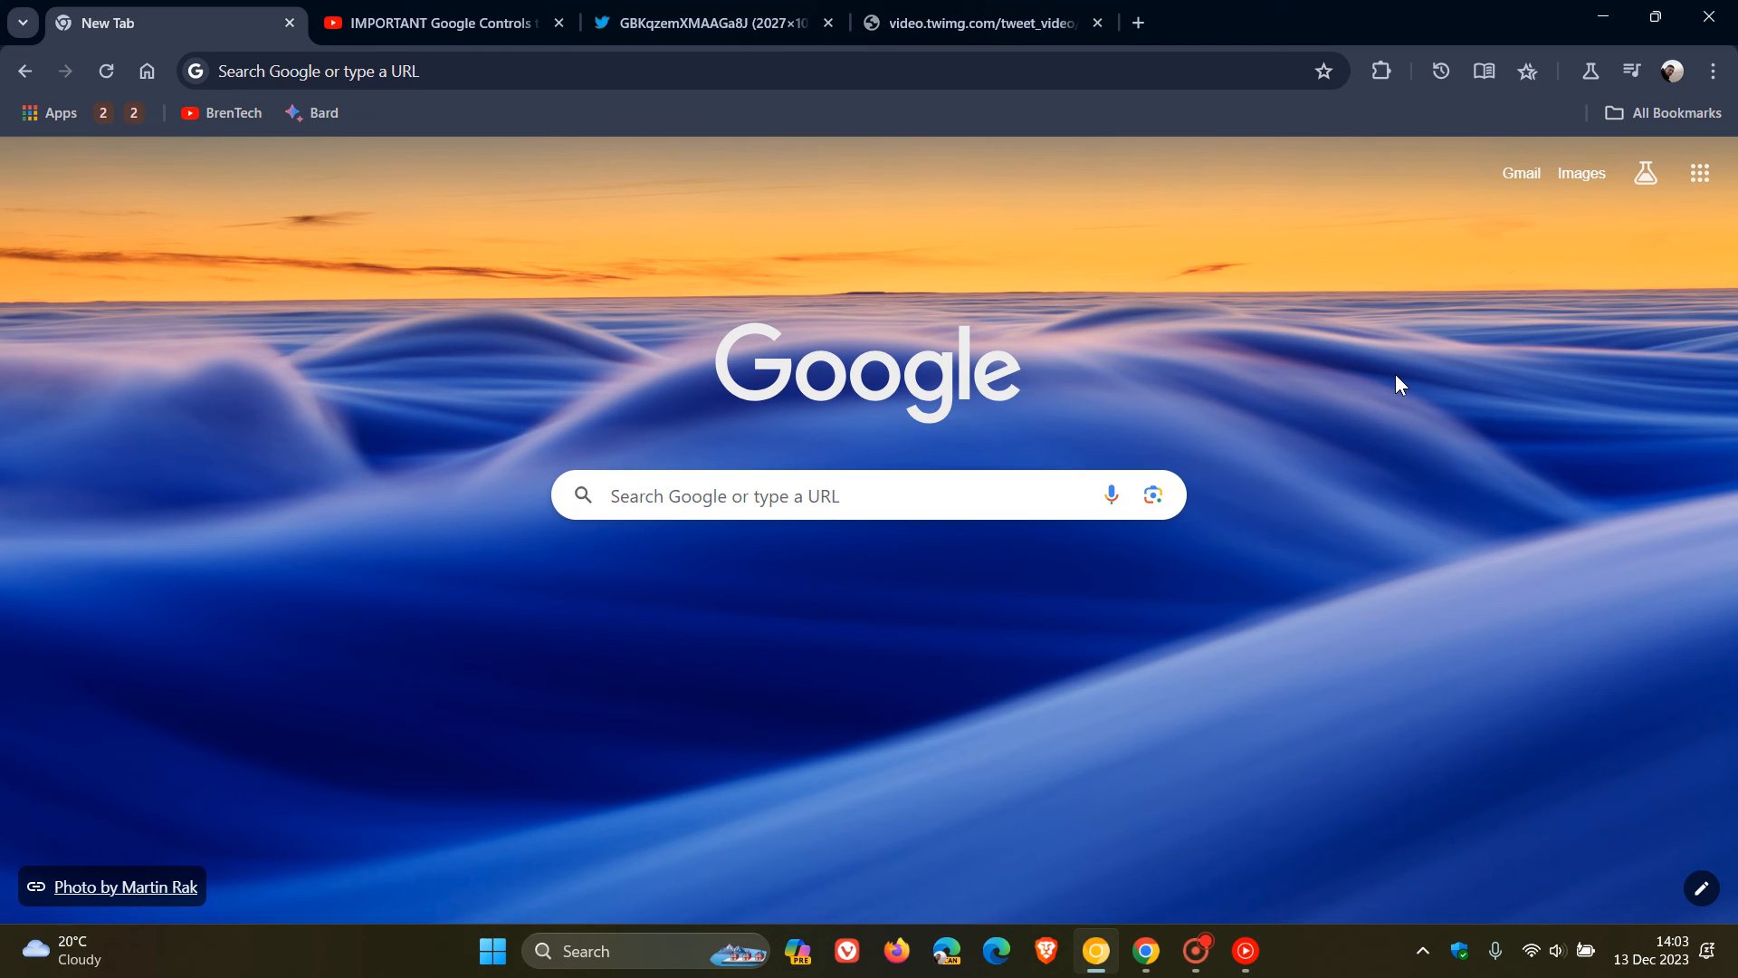
pyautogui.moveTo(1325, 322)
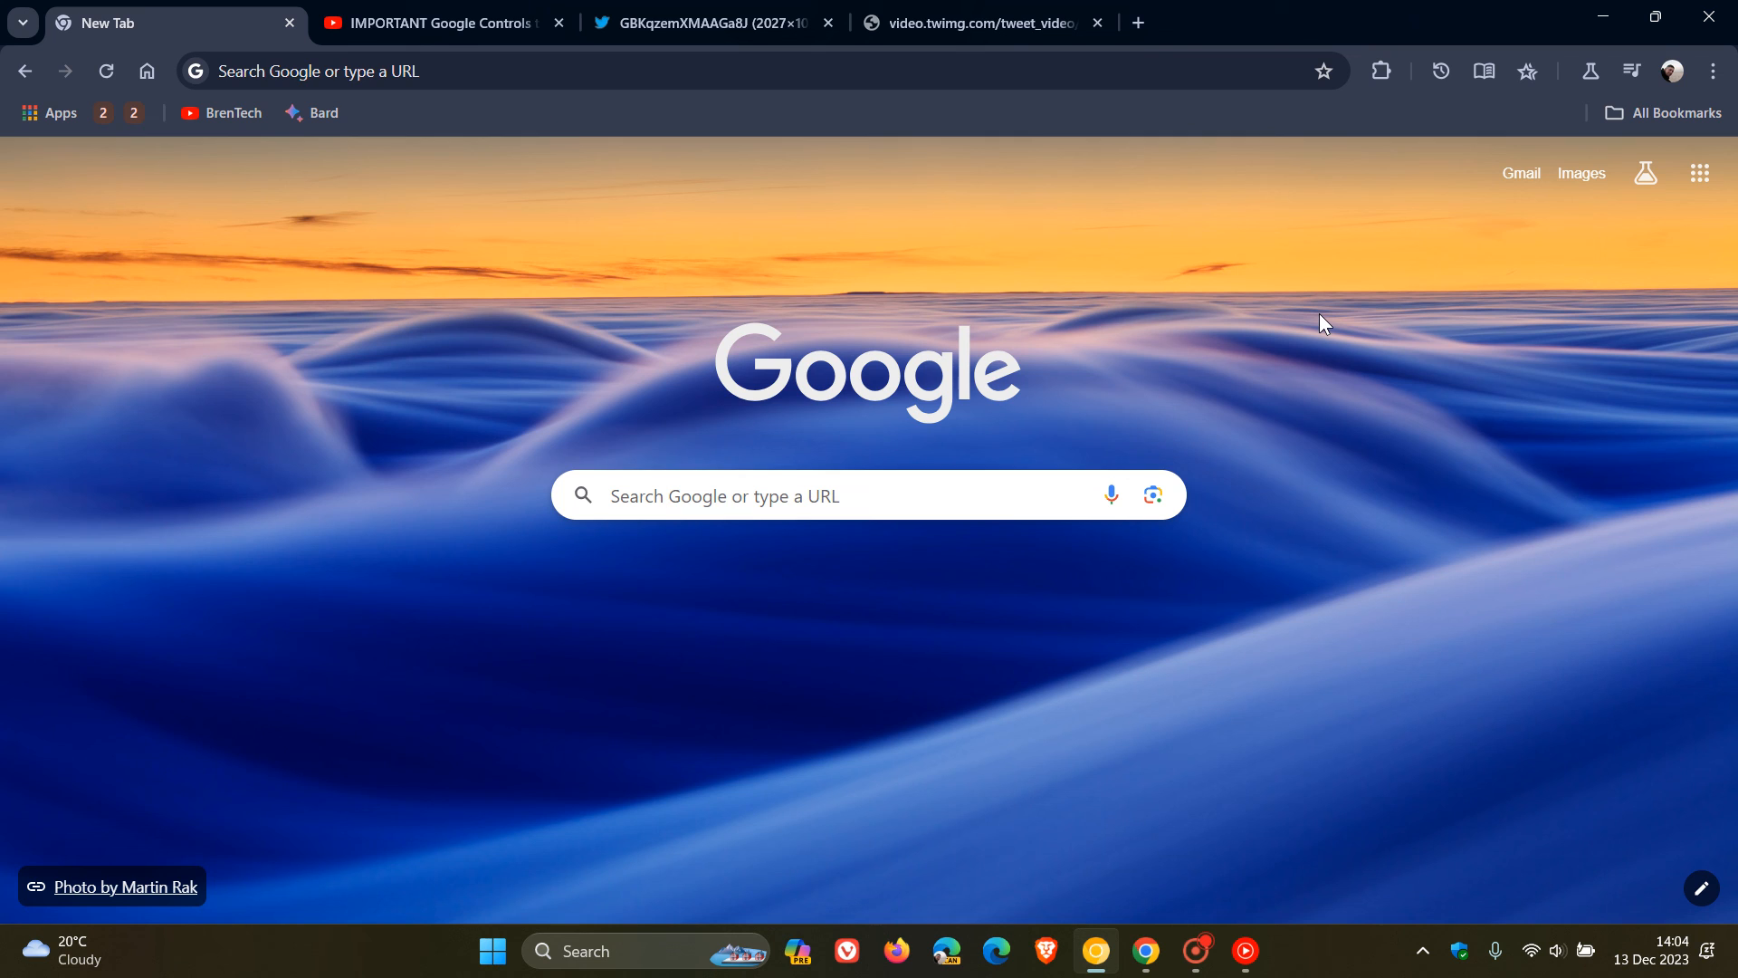
pyautogui.moveTo(1253, 318)
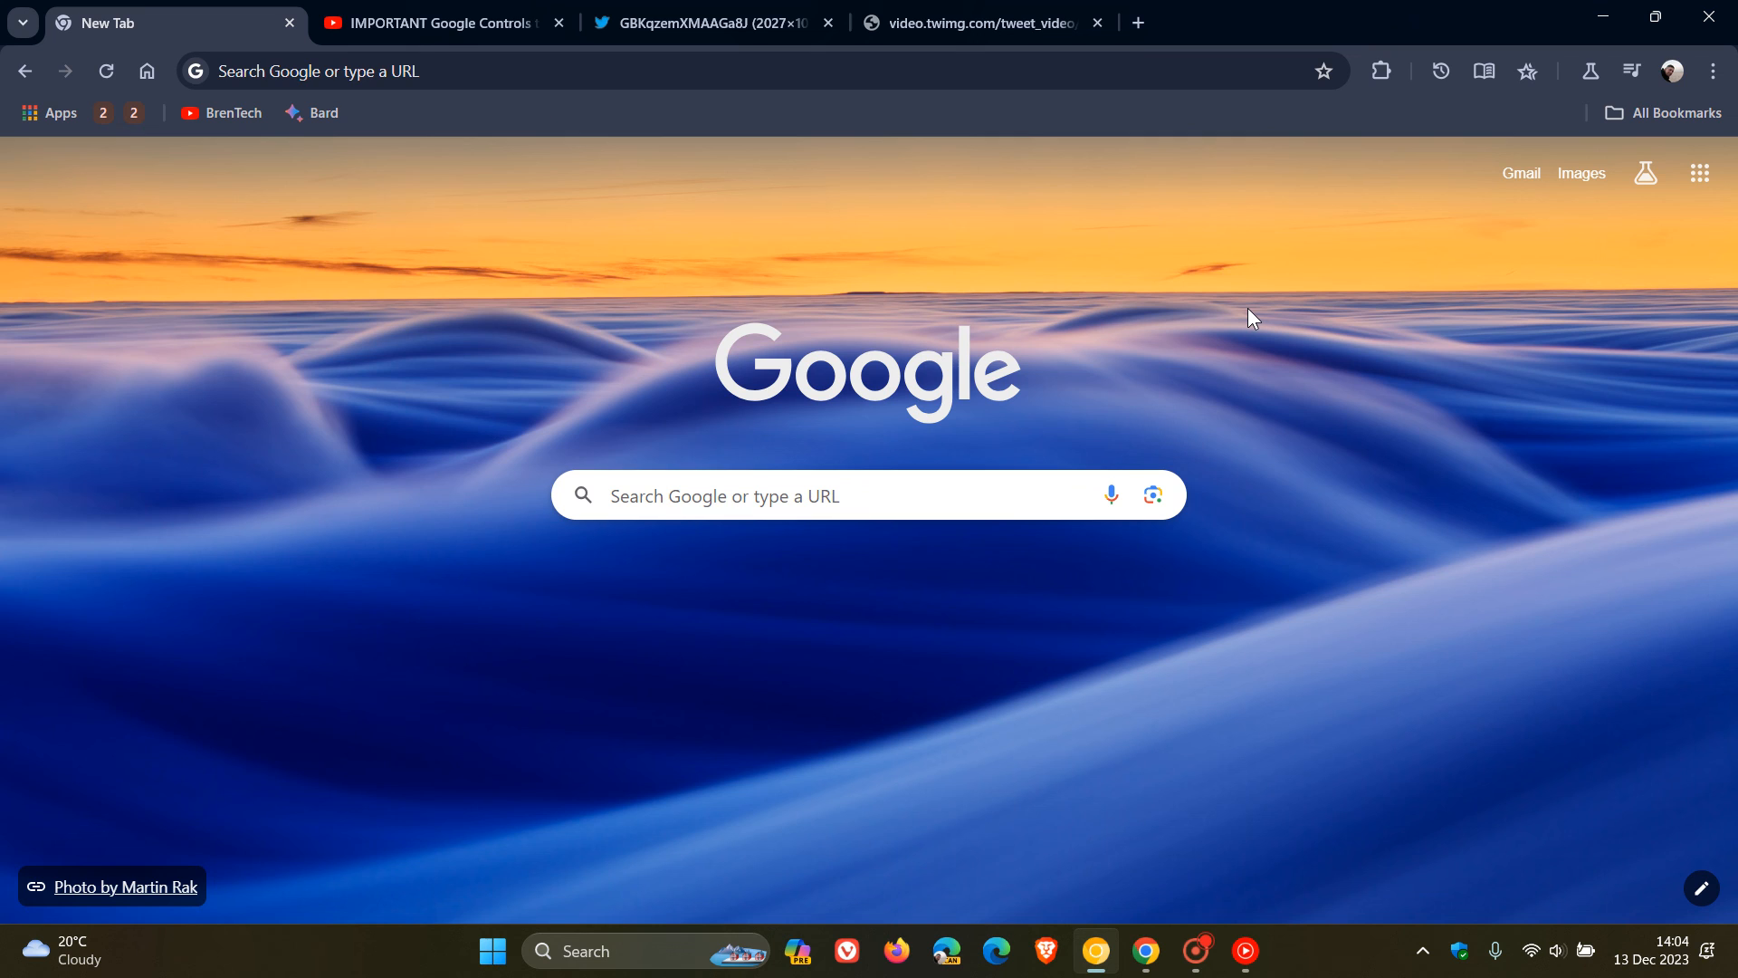